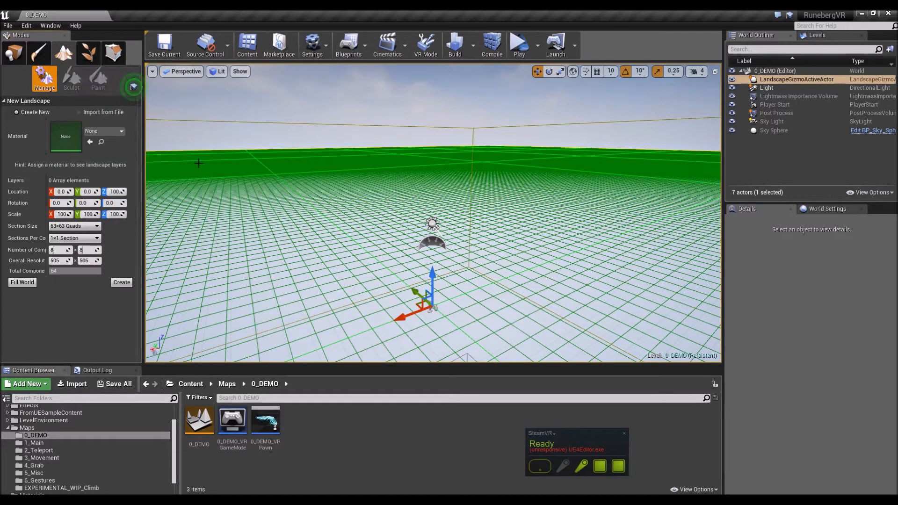
mouse_move(336, 199)
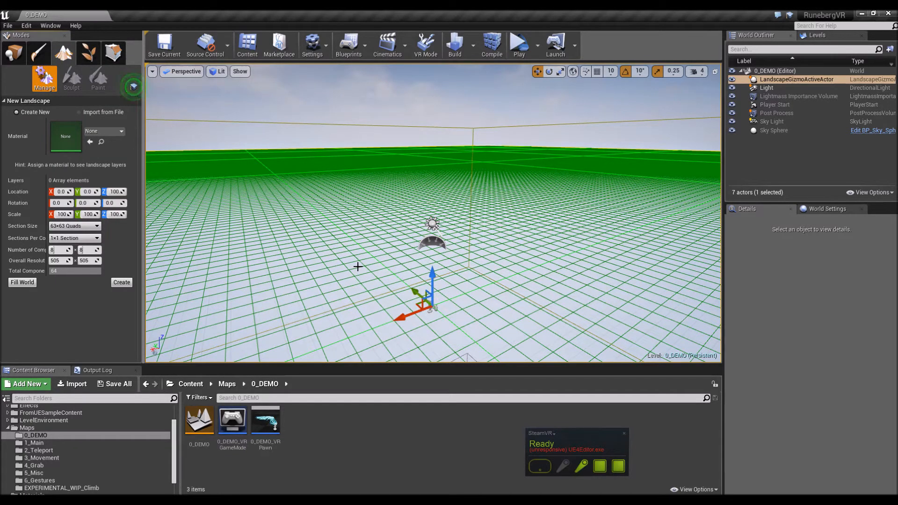
mouse_move(377, 227)
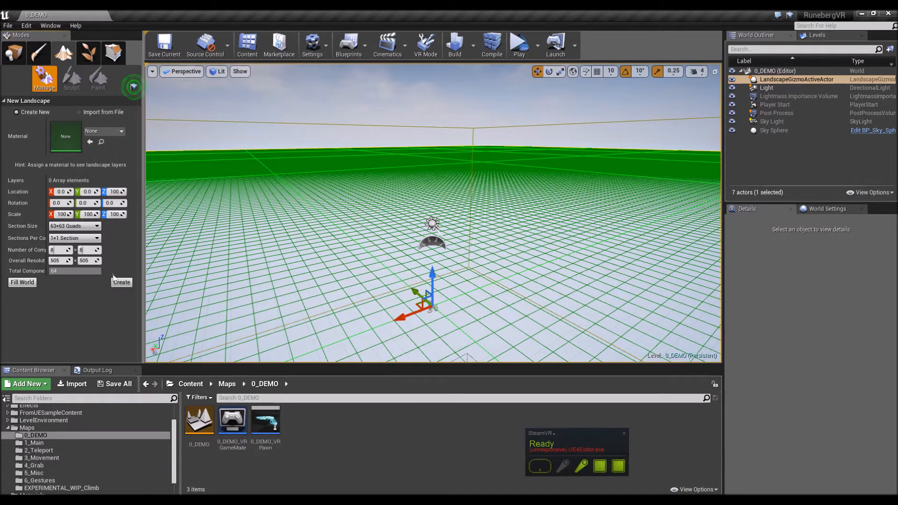
Set the landscape section size to 7x7 Quads for a 57x57 overall resolution.
left_click(75, 225)
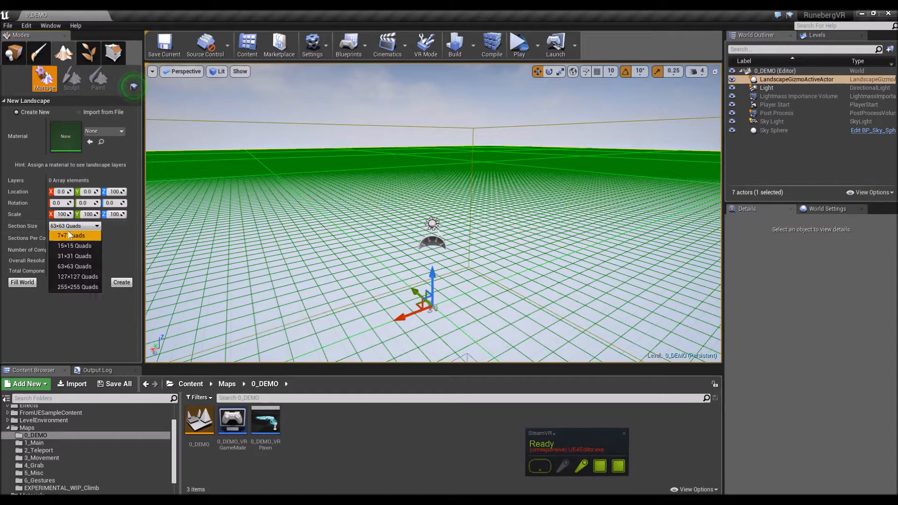
left_click(65, 236)
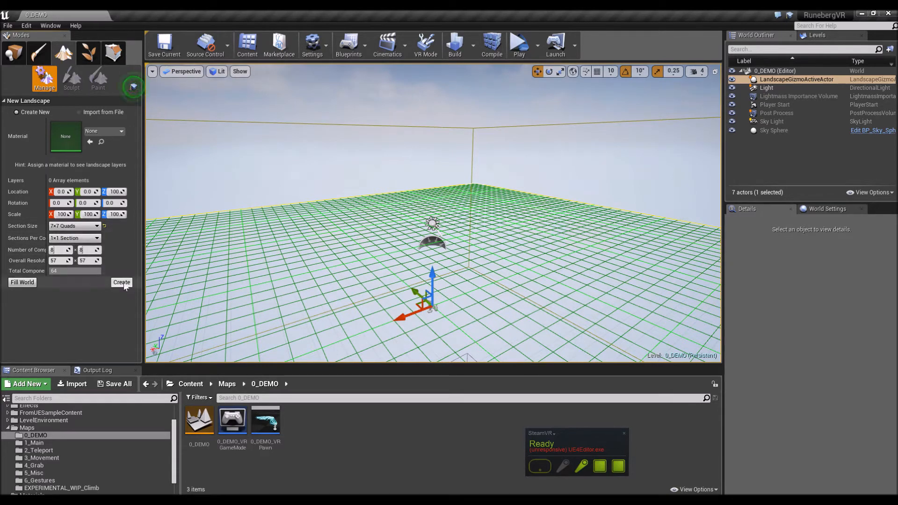
Create the landscape, sculpt raised hills near its centre, then select the Landscape and Player Start actors.
left_click(121, 281)
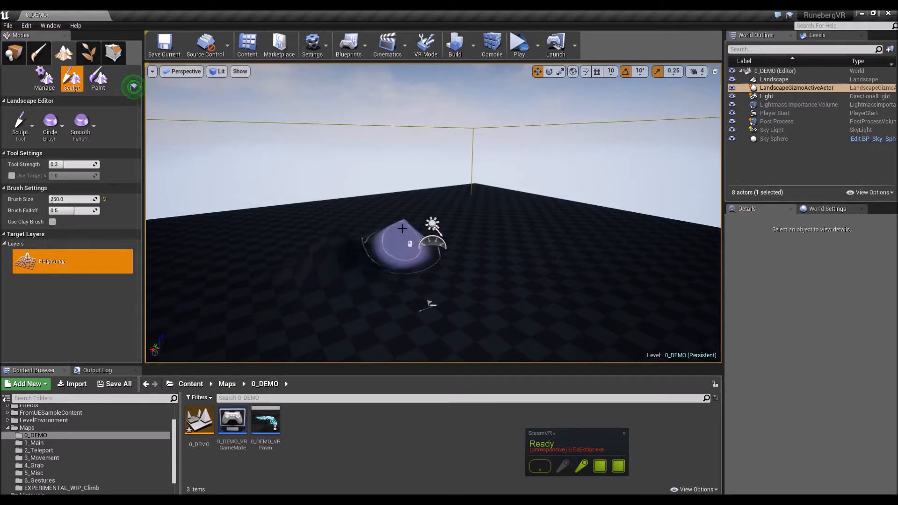
left_click_drag(402, 229, 449, 253)
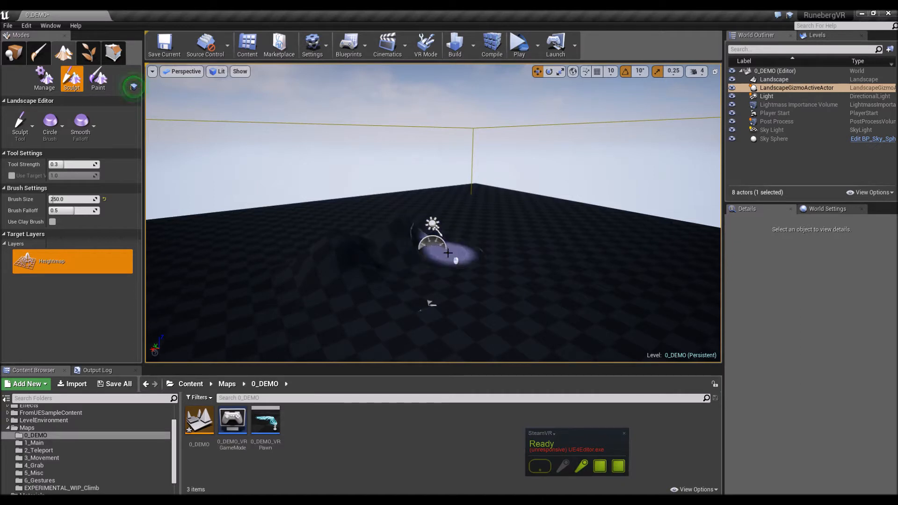
left_click_drag(448, 254, 461, 269)
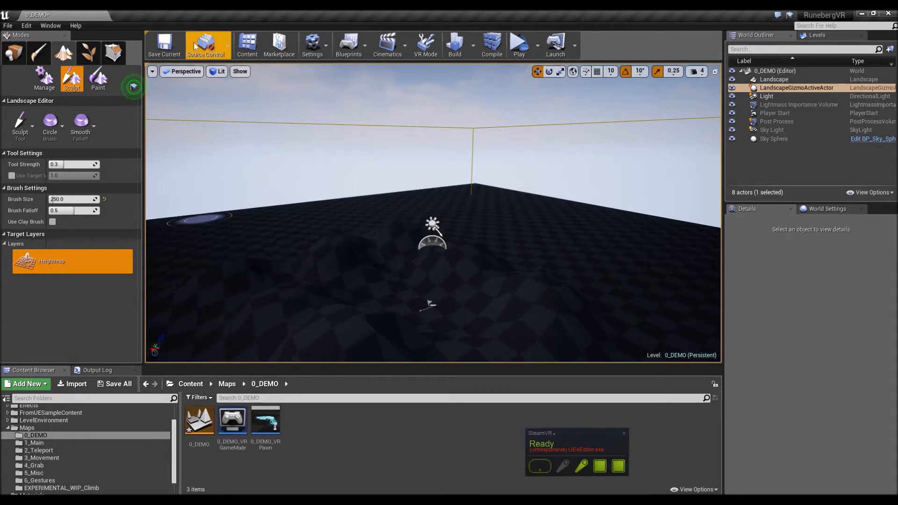
mouse_move(779, 89)
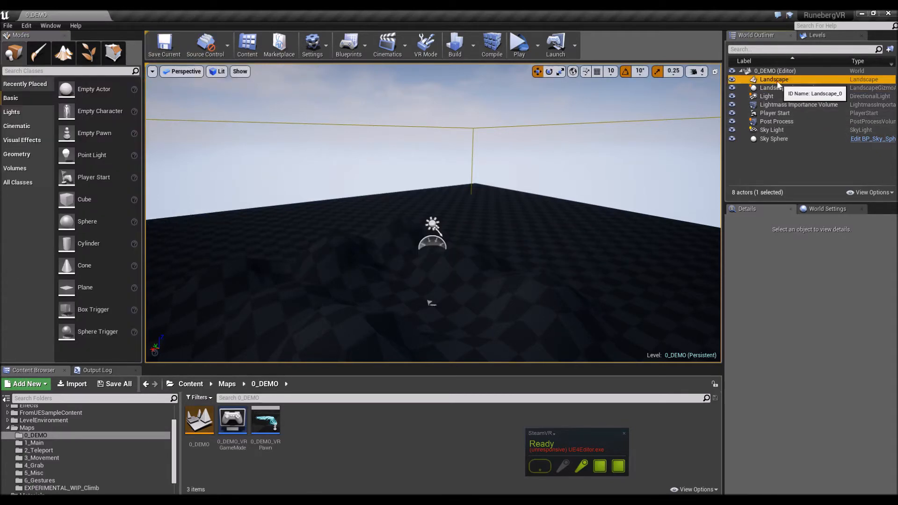
left_click(774, 78)
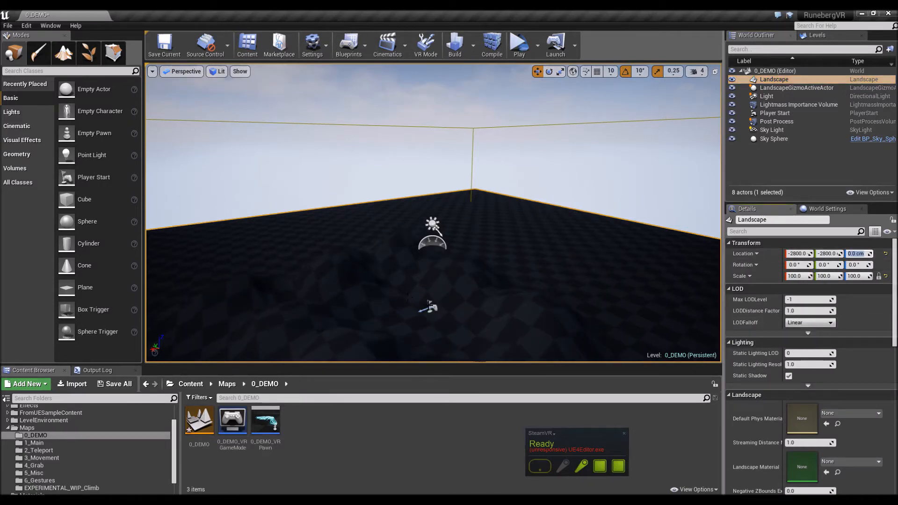
left_click(774, 113)
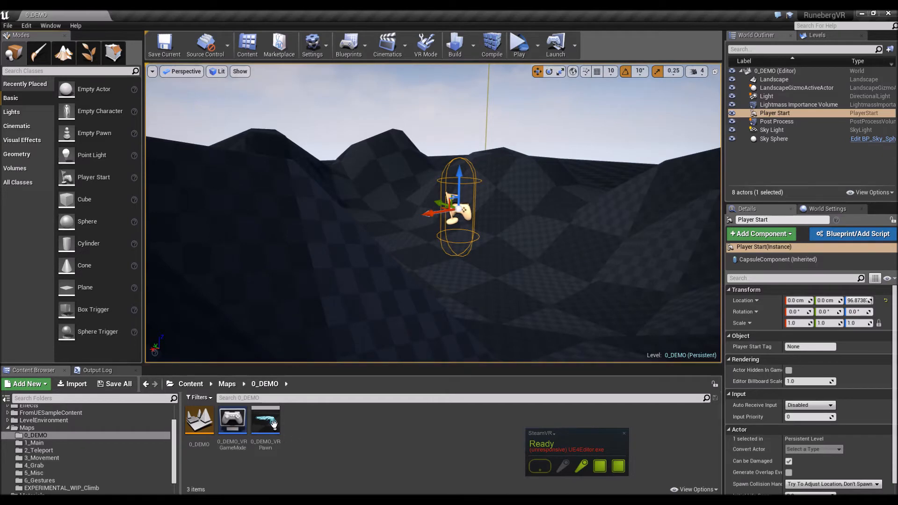
In the 0_DEMO_VRPawn blueprint, add a Runeberg VR Movement component.
double_click(265, 420)
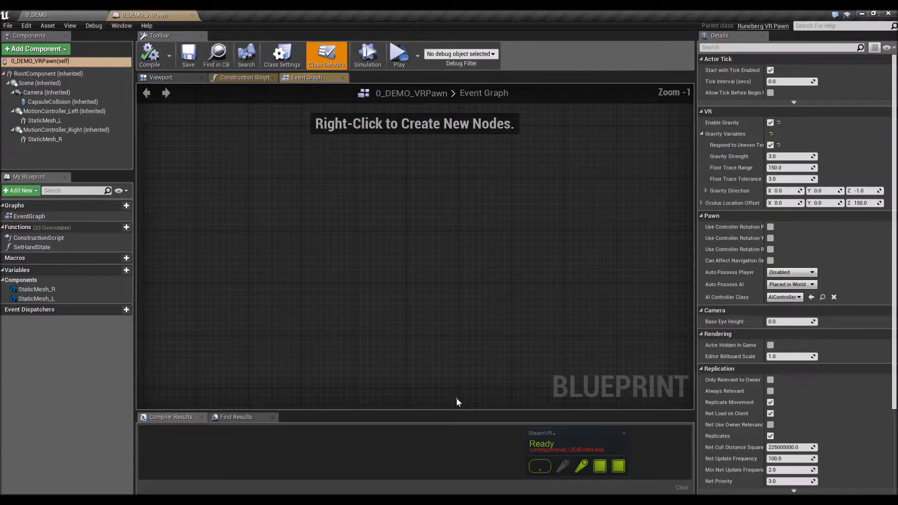
left_click(34, 49)
type("vr mo")
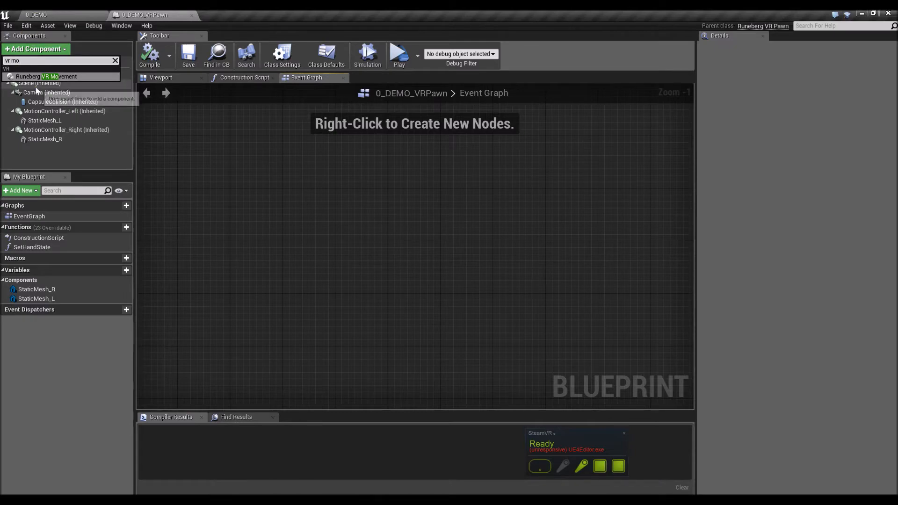
left_click(46, 76)
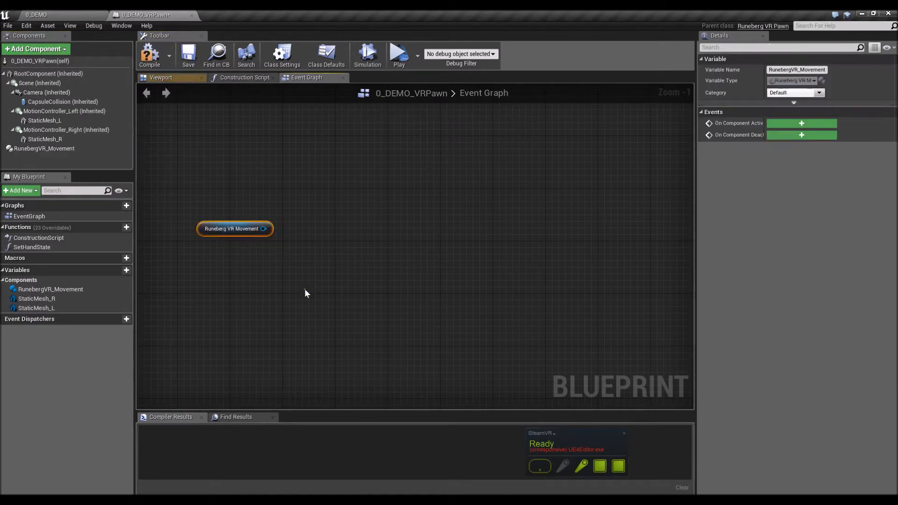
Place a Runeberg VR Movement reference in the graph and add an Enable 360Movement node from it.
left_click_drag(265, 228, 329, 189)
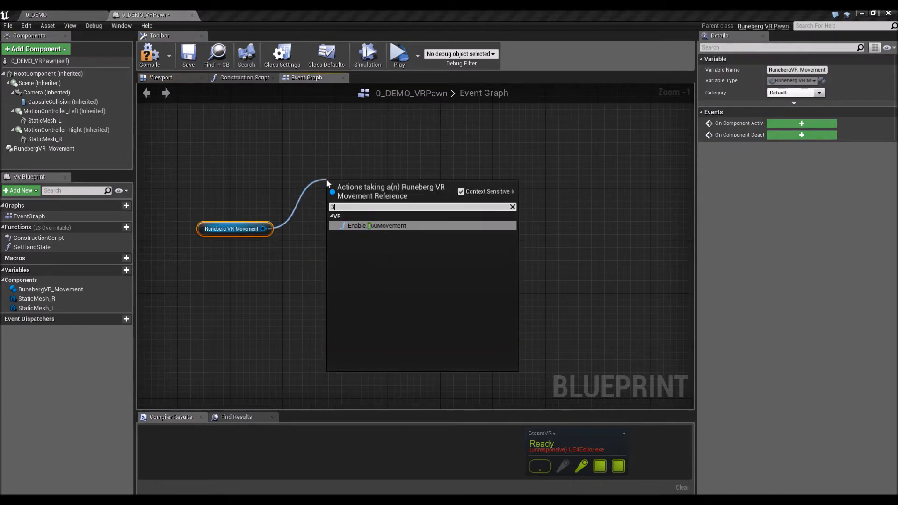
left_click(377, 225)
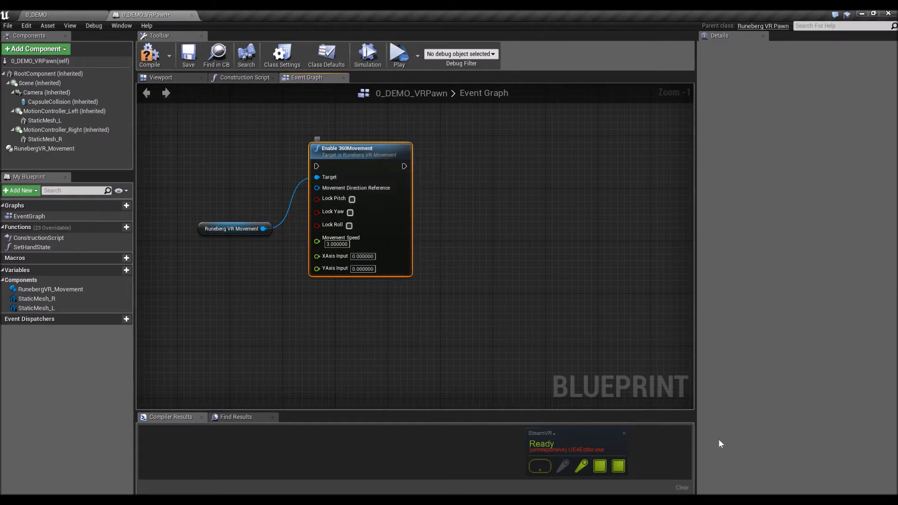
mouse_move(414, 387)
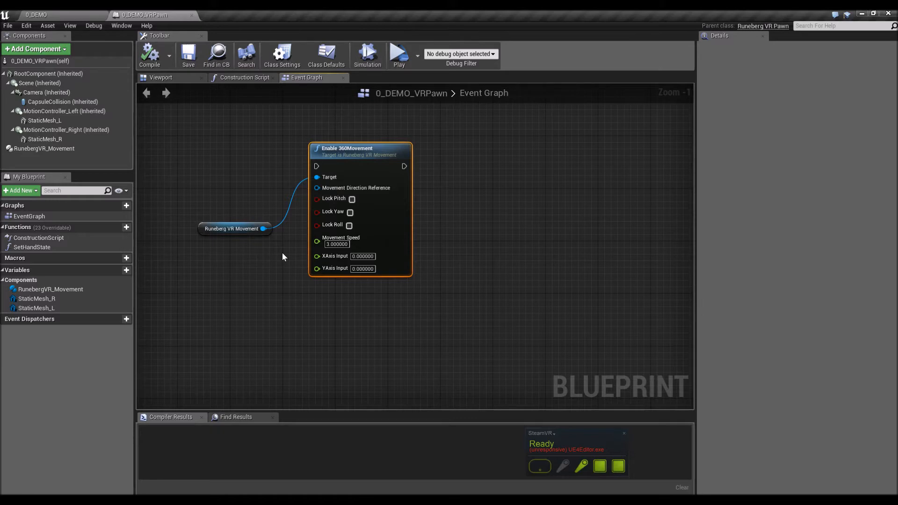
mouse_move(277, 257)
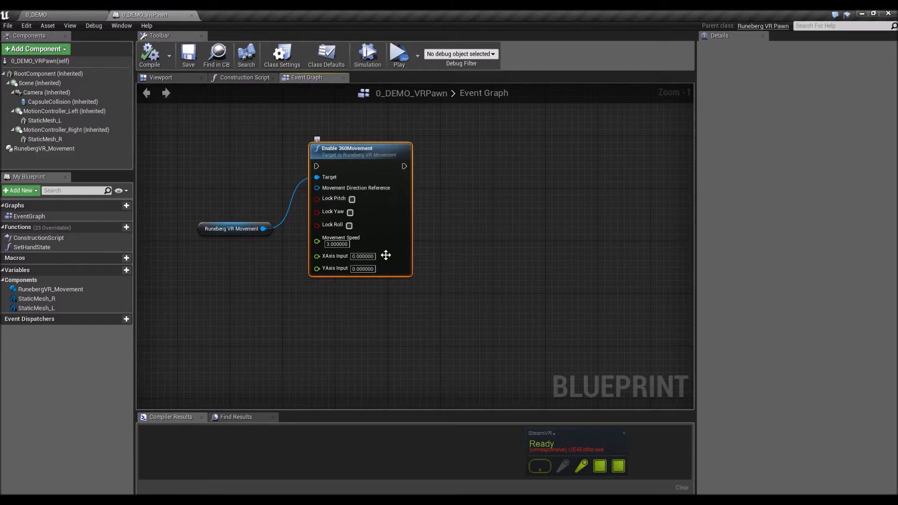
mouse_move(358, 218)
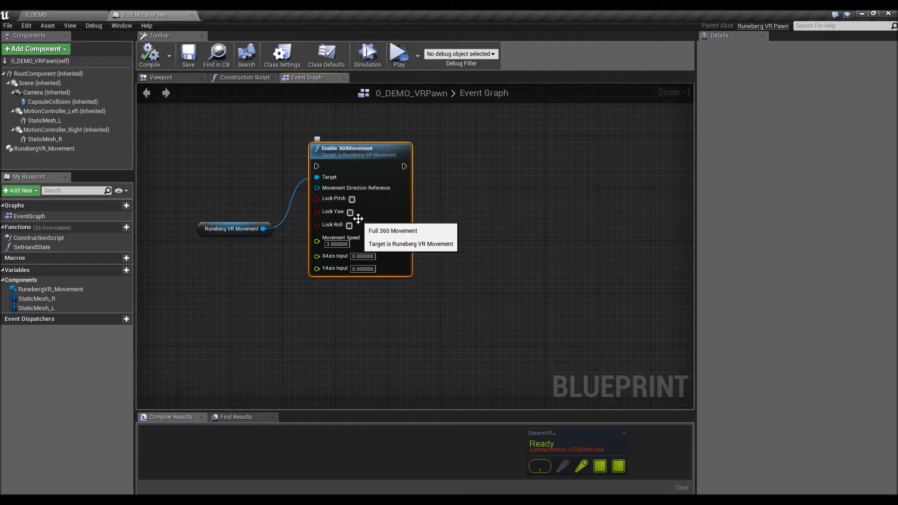
mouse_move(374, 183)
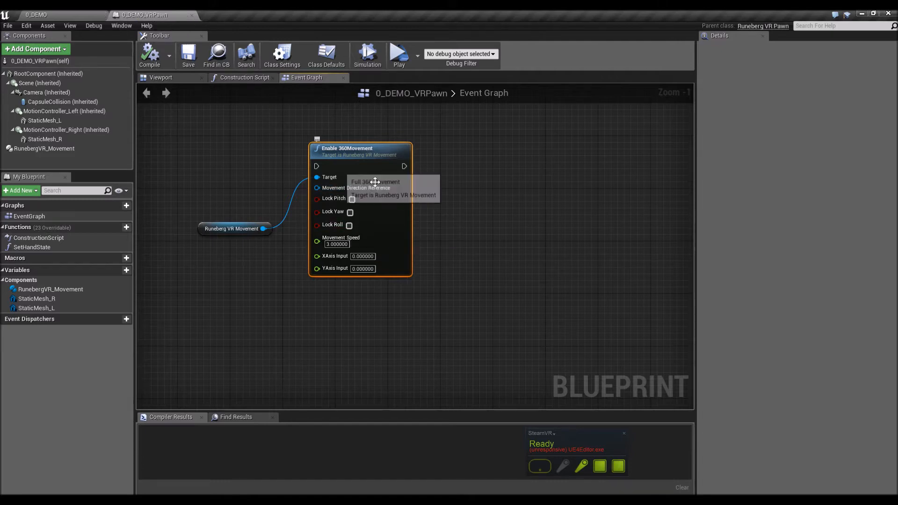
left_click(38, 14)
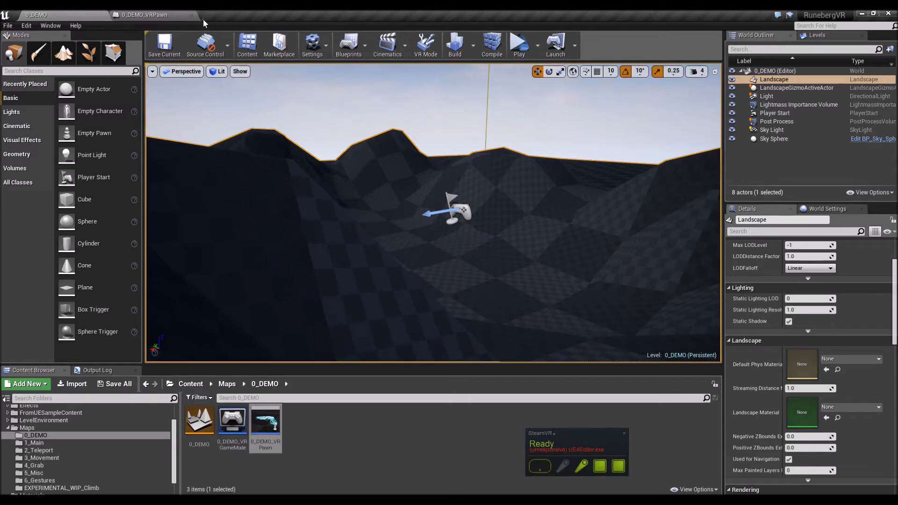
left_click(152, 14)
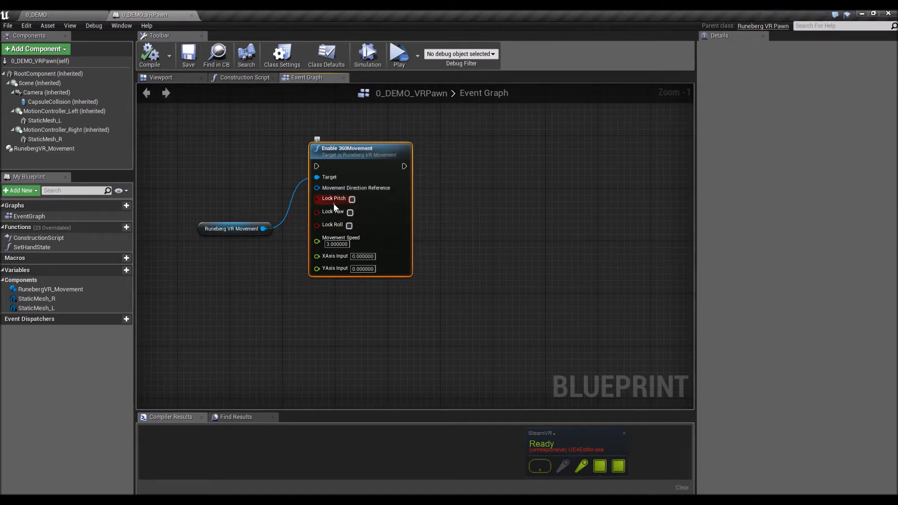
mouse_move(353, 199)
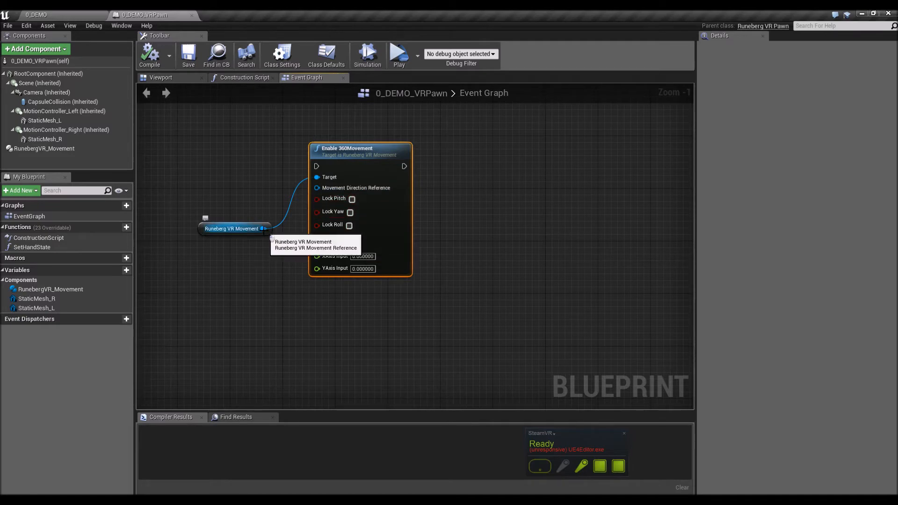
From the movement reference, add an Enable VRMovement node wired to it as target.
left_click_drag(265, 228, 329, 324)
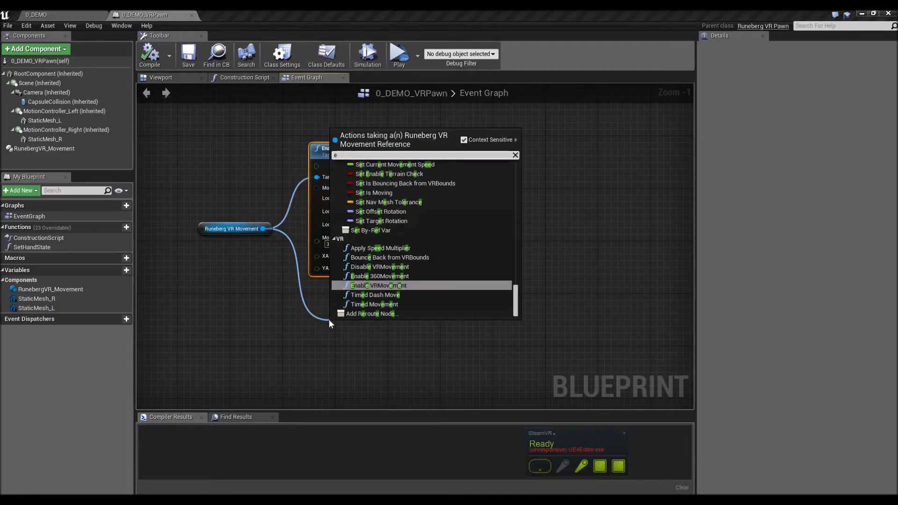
type("nable")
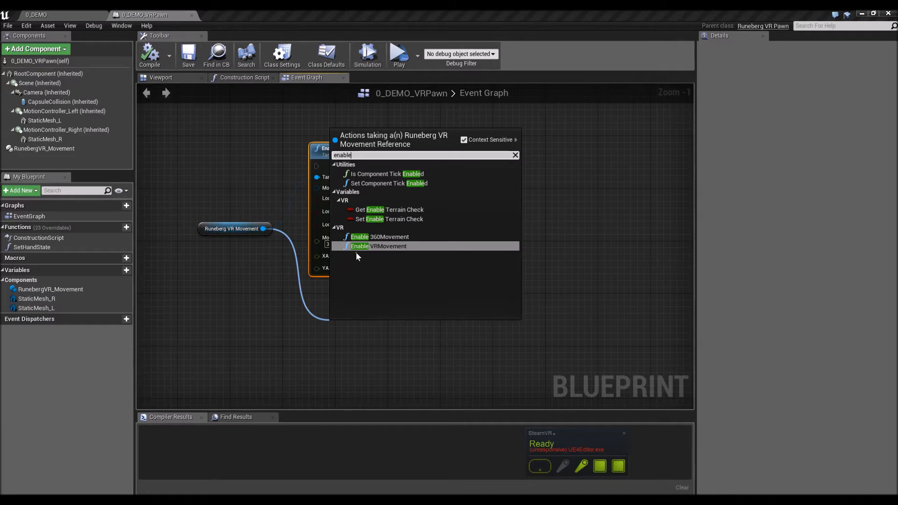
left_click(377, 246)
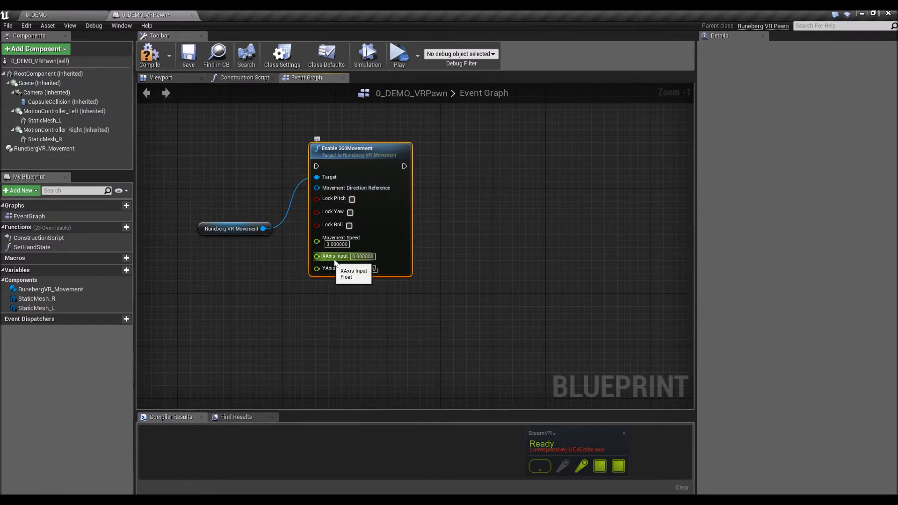
mouse_move(343, 268)
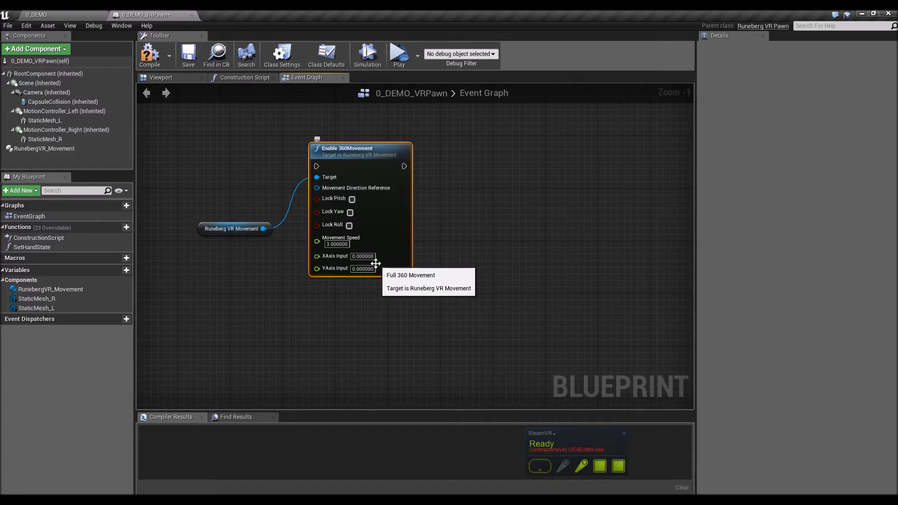
left_click(336, 243)
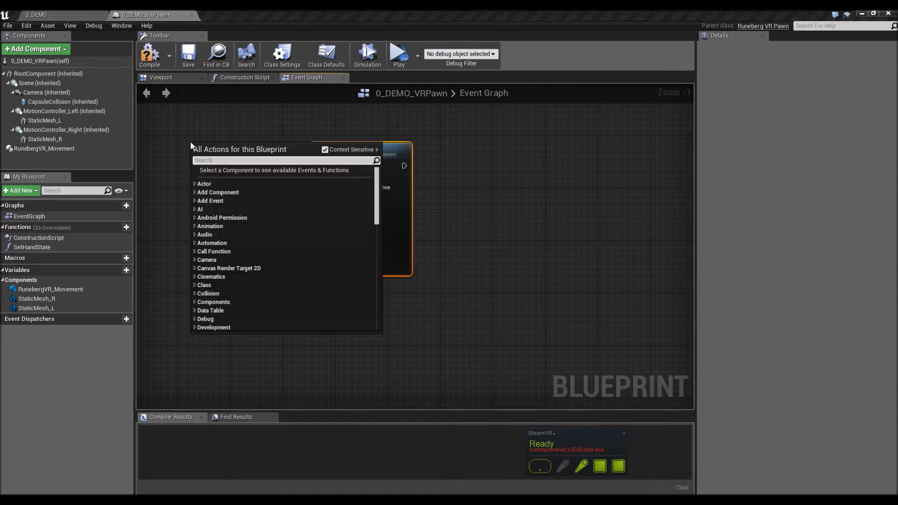
Add MotionController (L) Thumbstick X and Y events and wire their axis values into Enable 360Movement's X and Y inputs.
type("motion event")
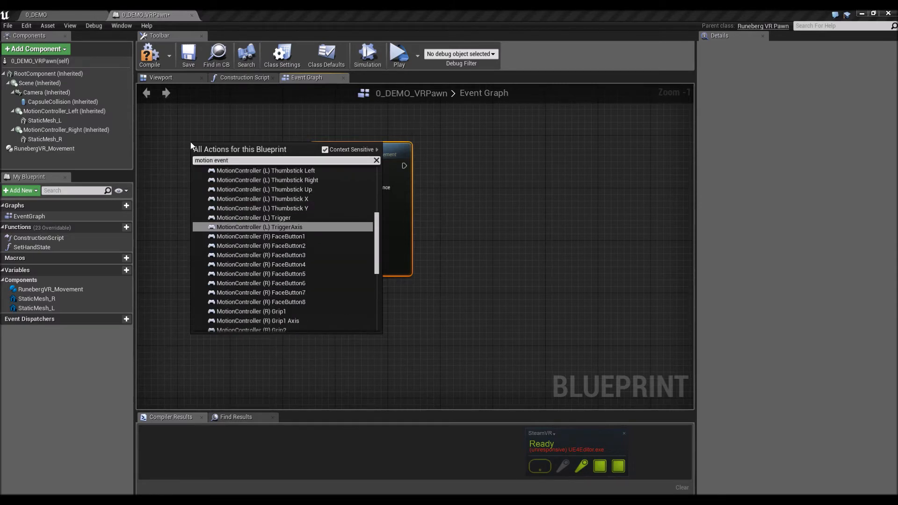
mouse_move(229, 215)
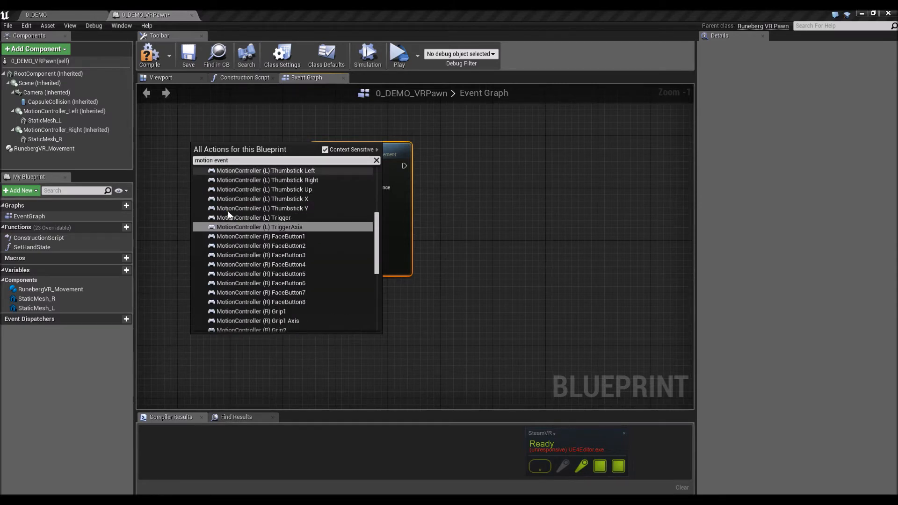
mouse_move(264, 245)
type("l")
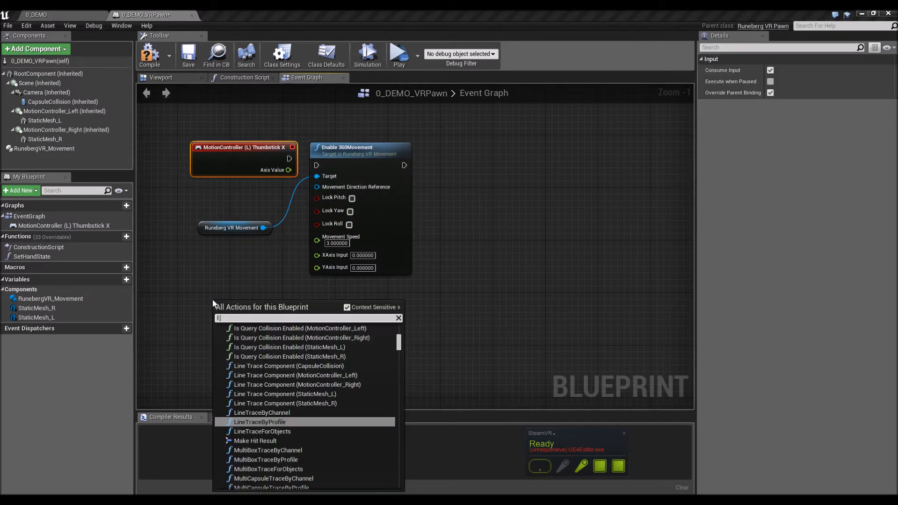
type("motion event")
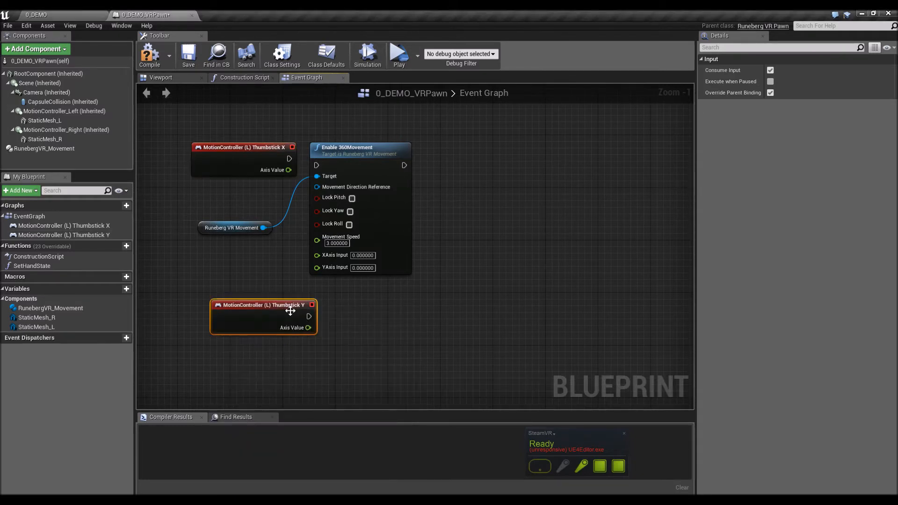
left_click_drag(289, 311, 262, 295)
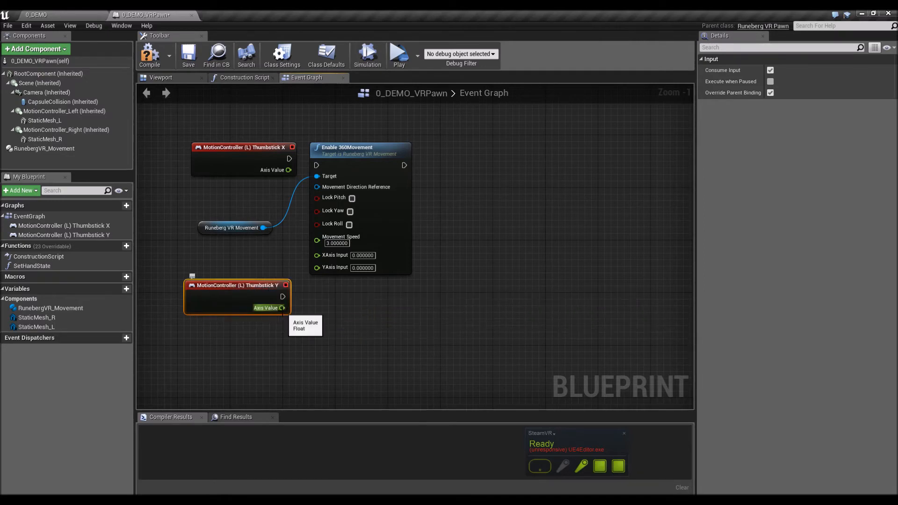
left_click_drag(282, 307, 315, 267)
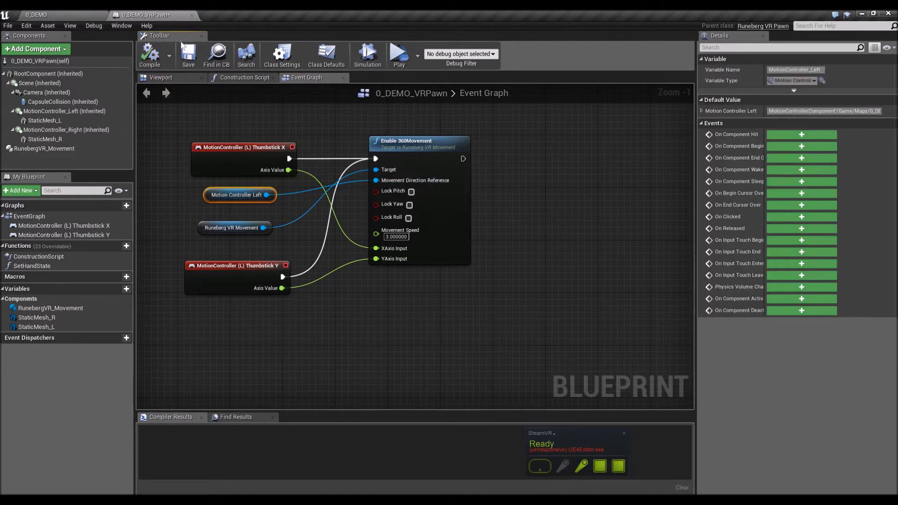
mouse_move(258, 258)
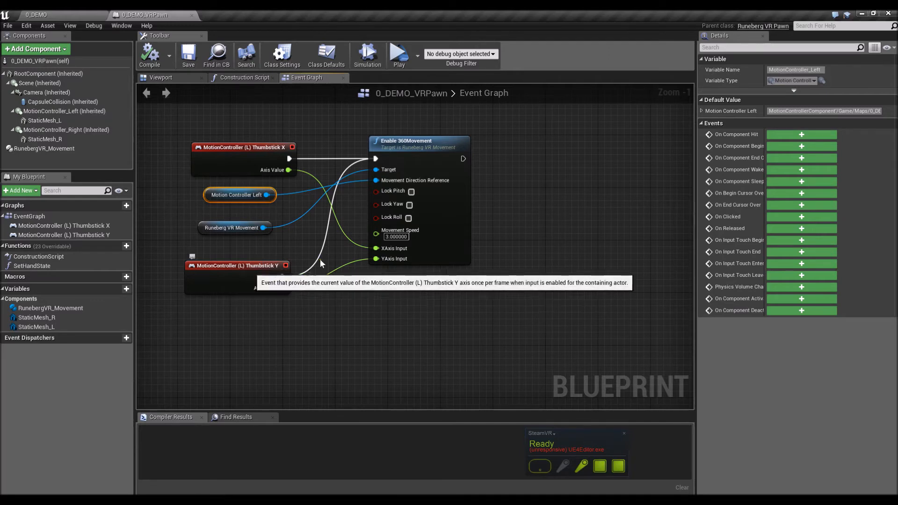
left_click(35, 14)
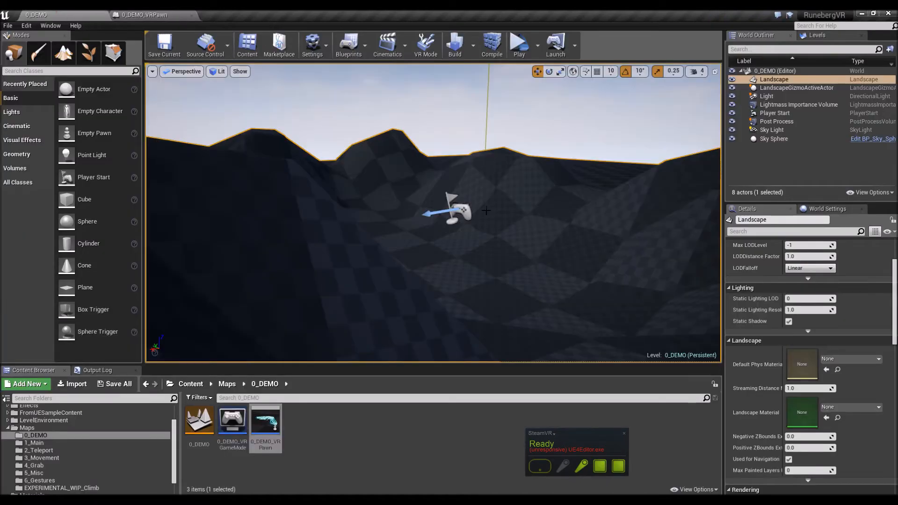
mouse_move(384, 165)
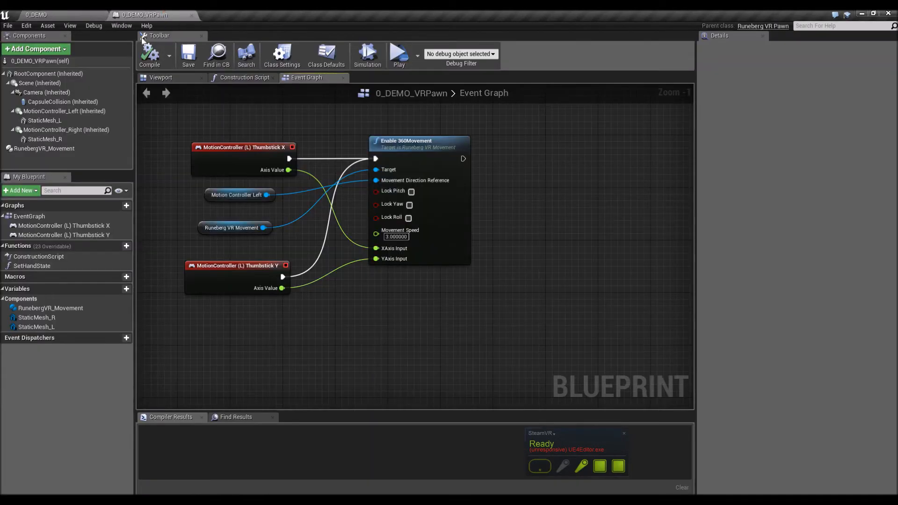
In Class Defaults under VR, expand the gravity variables and toggle Enable Gravity.
left_click(326, 55)
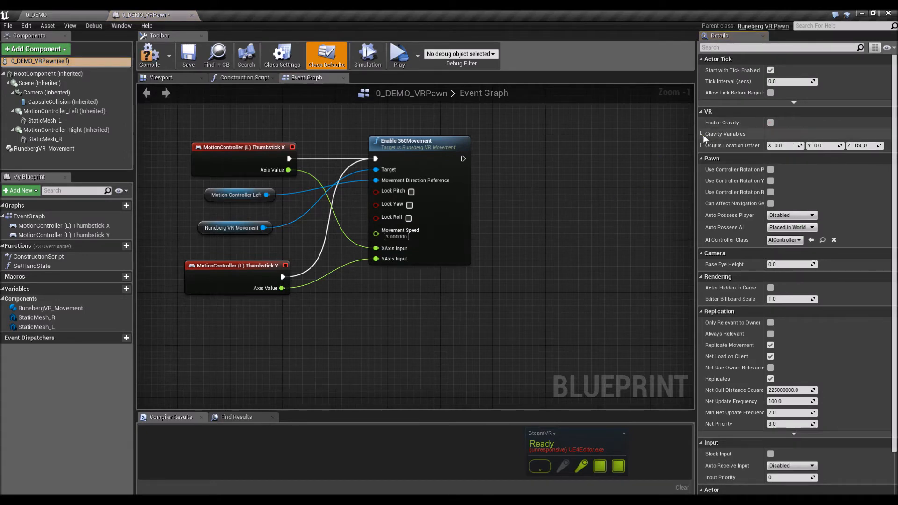
left_click(702, 134)
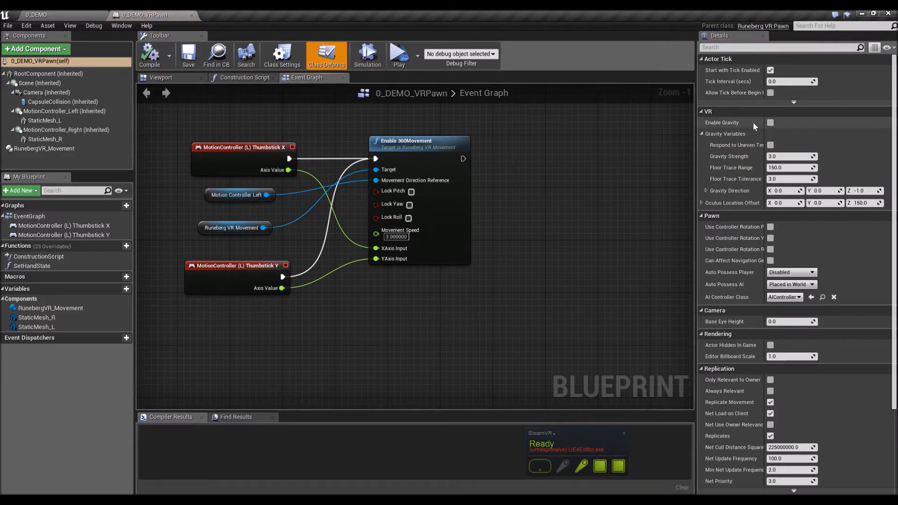
mouse_move(771, 122)
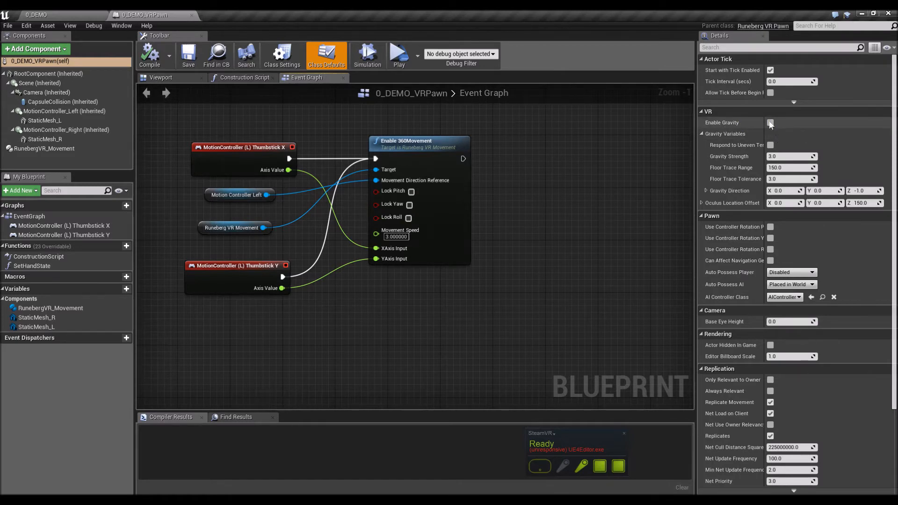
left_click(770, 123)
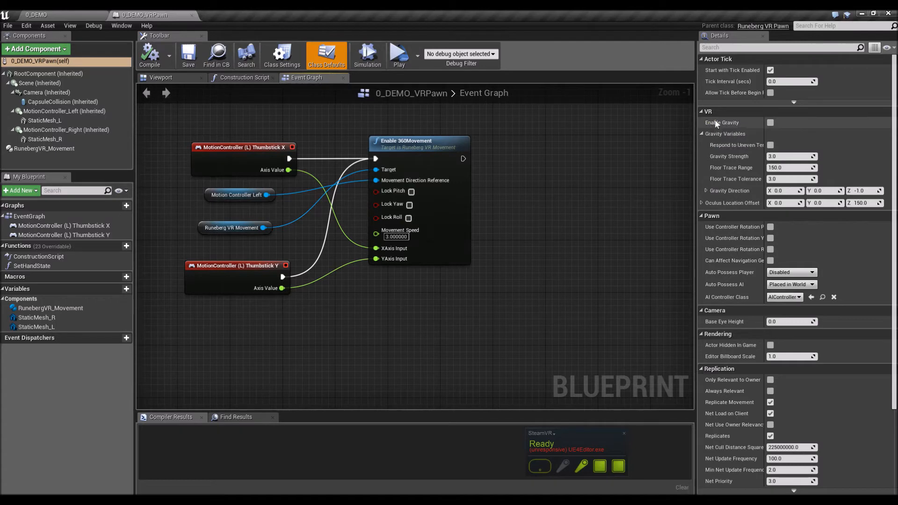
mouse_move(770, 124)
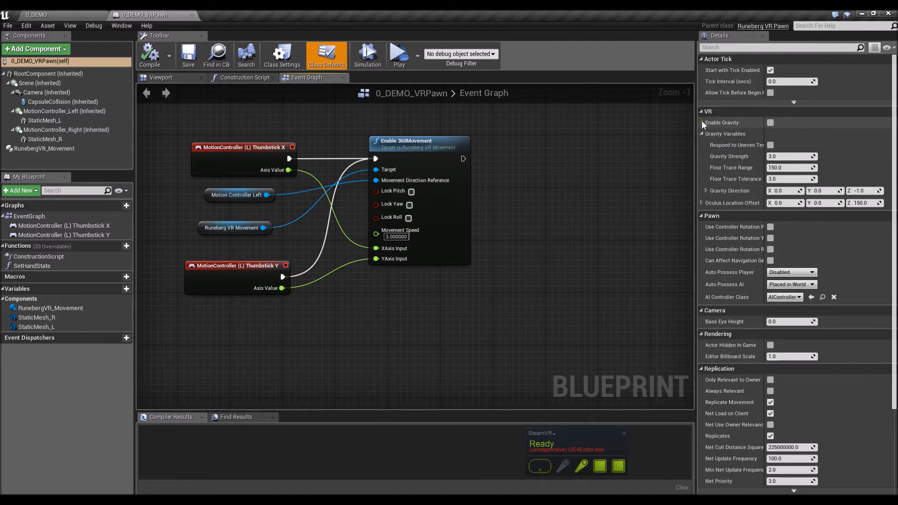
left_click(770, 123)
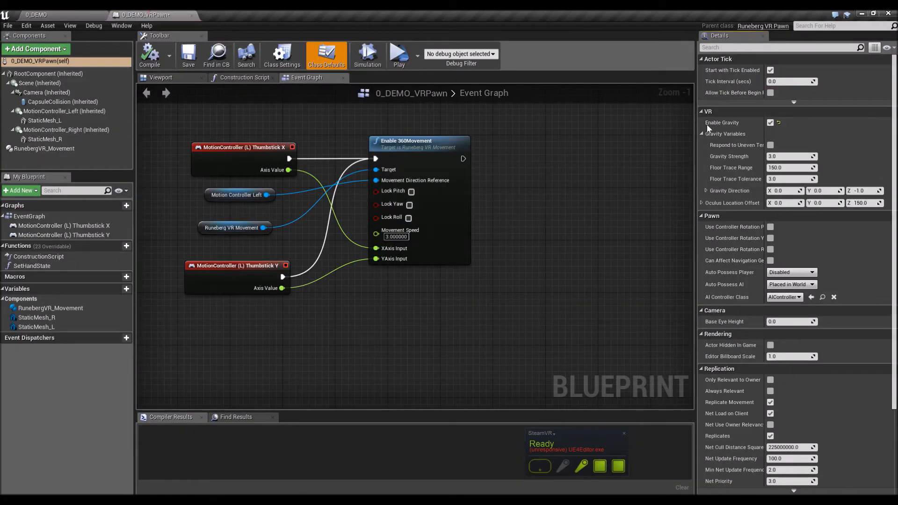
mouse_move(770, 145)
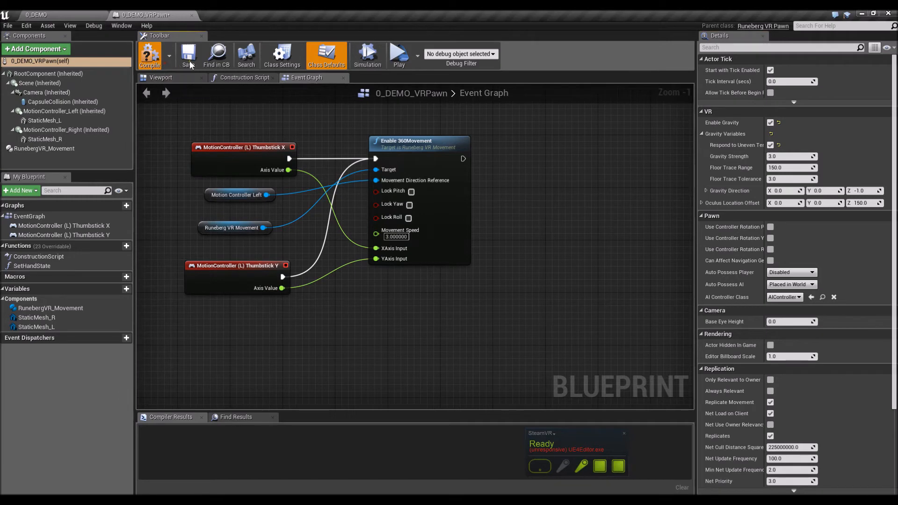
mouse_move(770, 145)
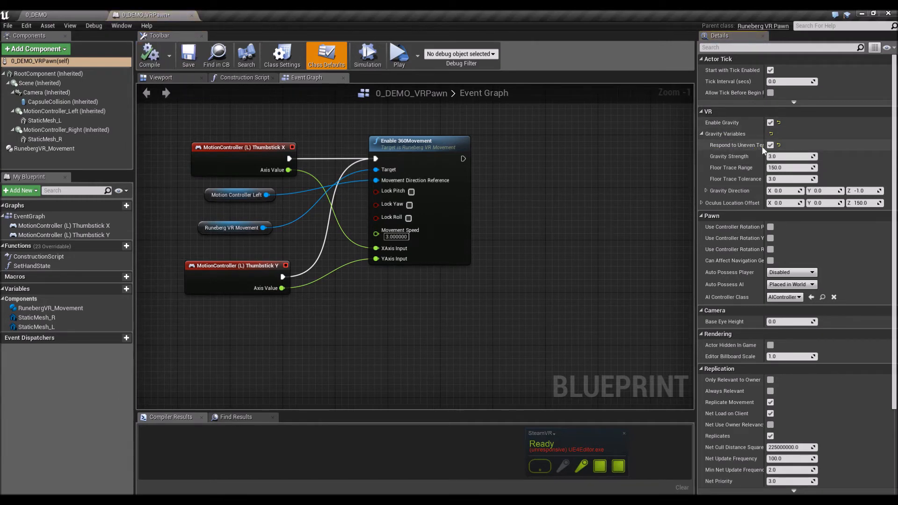
mouse_move(771, 145)
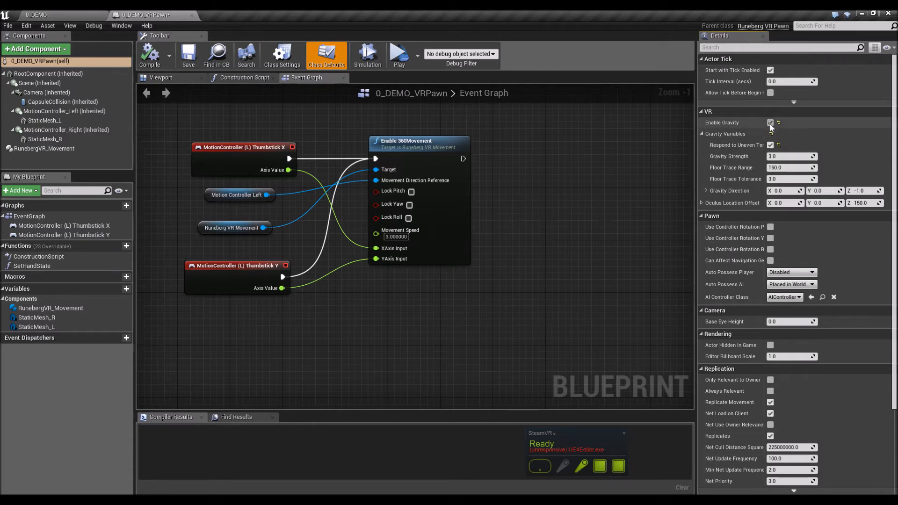
mouse_move(770, 121)
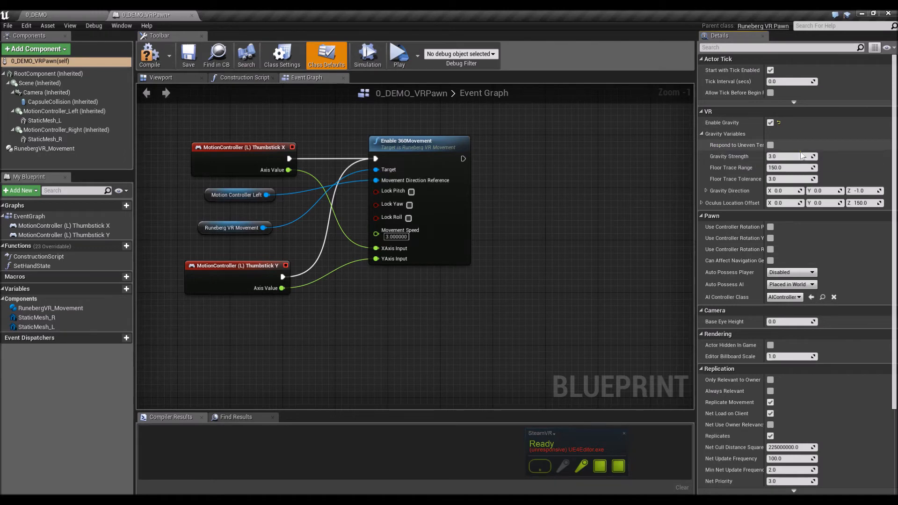
mouse_move(770, 145)
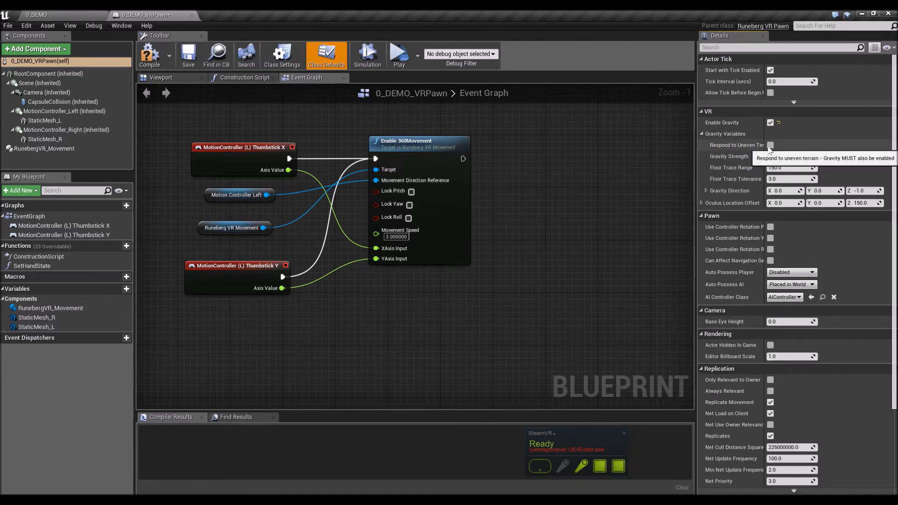
Turn on Respond to Uneven Terrain and leave Enable Gravity switched on.
left_click(770, 145)
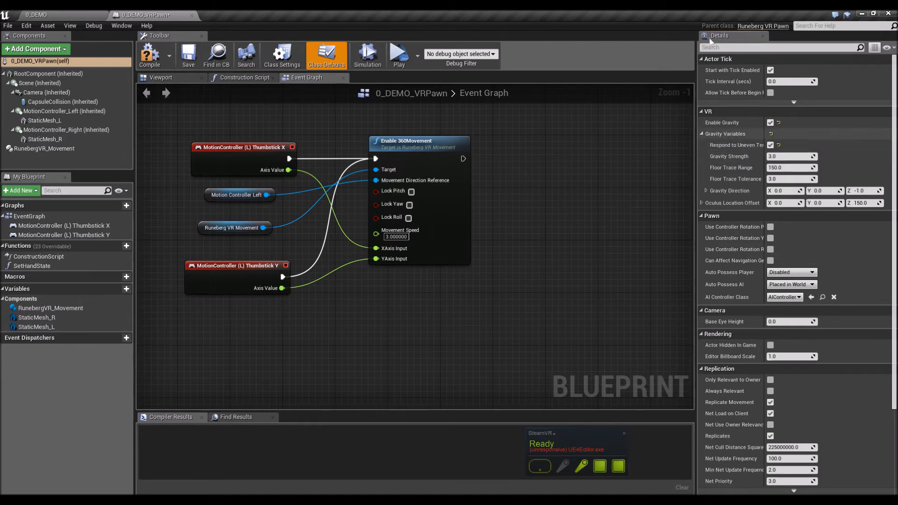
mouse_move(747, 129)
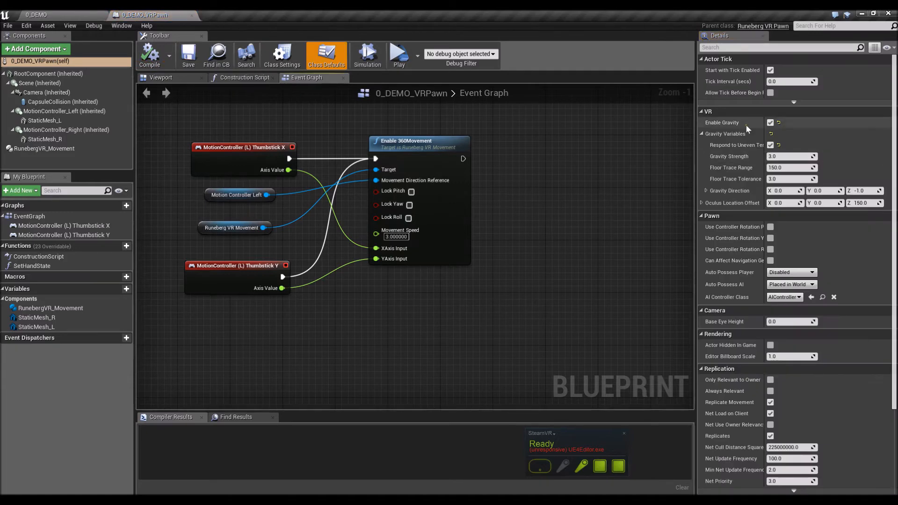
mouse_move(719, 123)
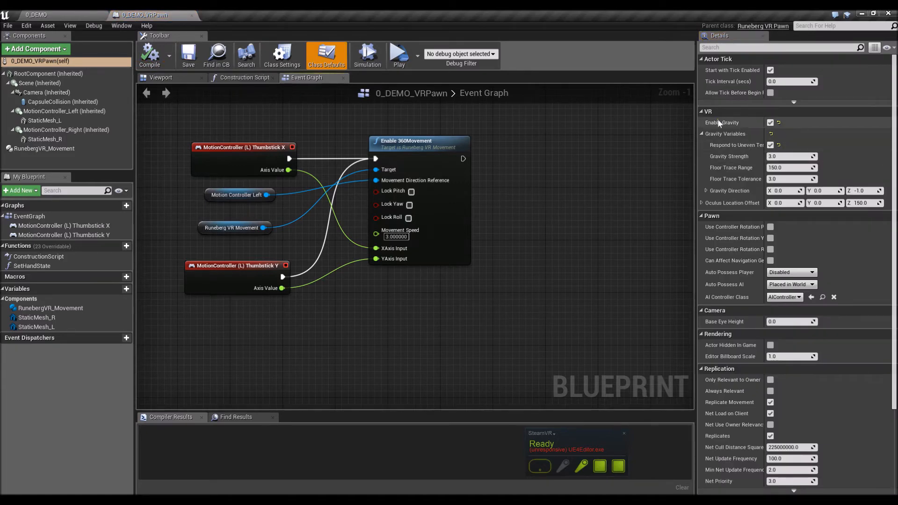
mouse_move(712, 155)
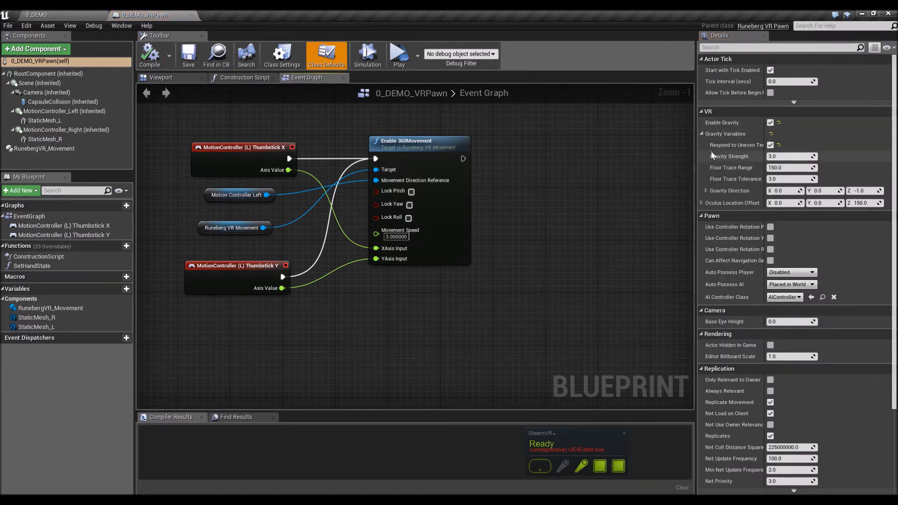
left_click(770, 123)
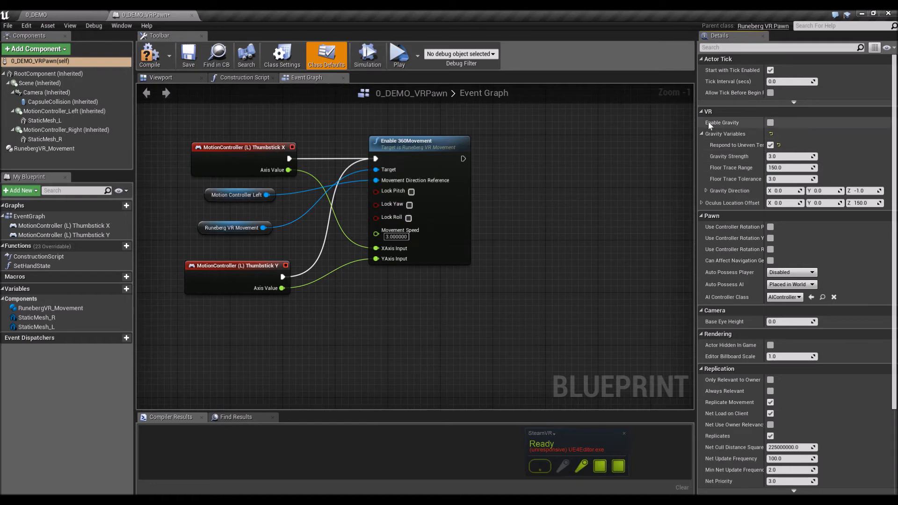
left_click(770, 122)
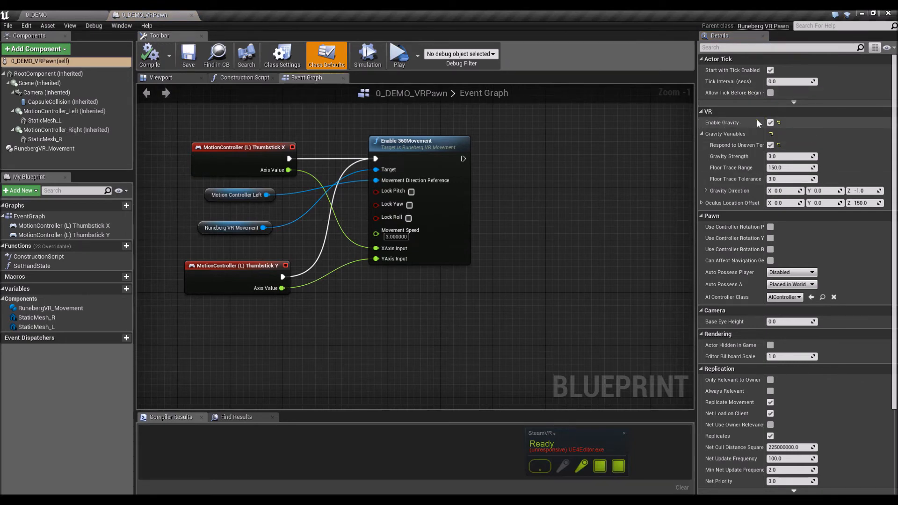
mouse_move(770, 123)
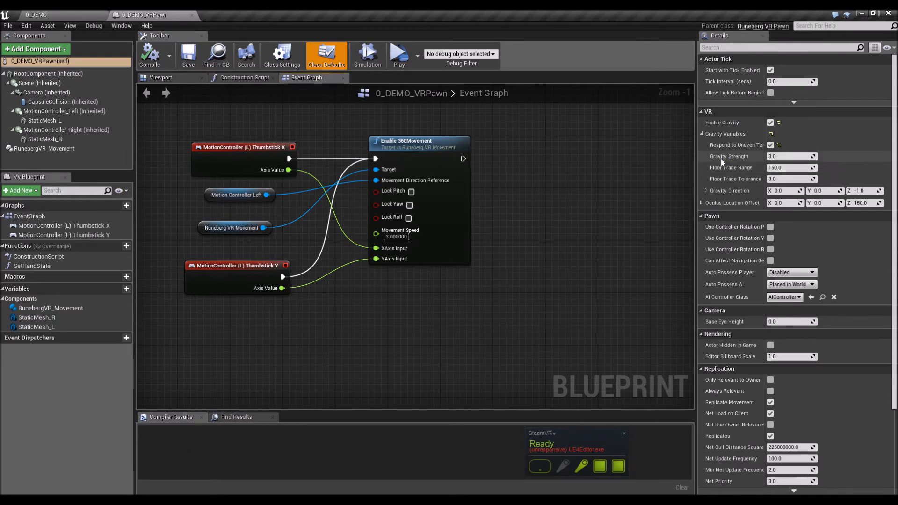
mouse_move(791, 156)
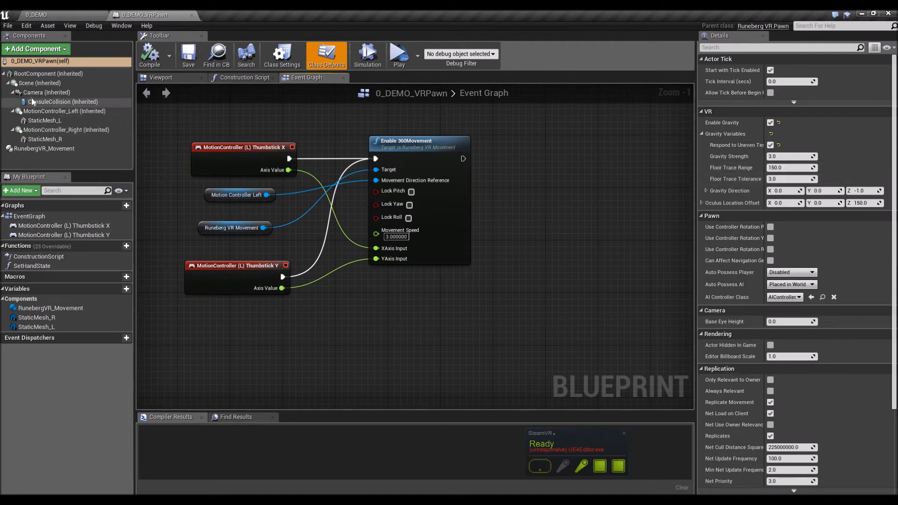
left_click(47, 92)
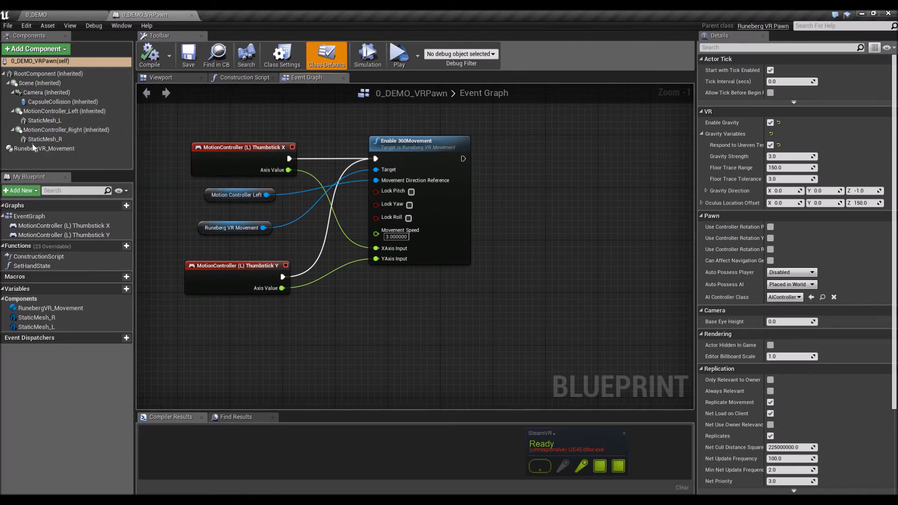
mouse_move(62, 102)
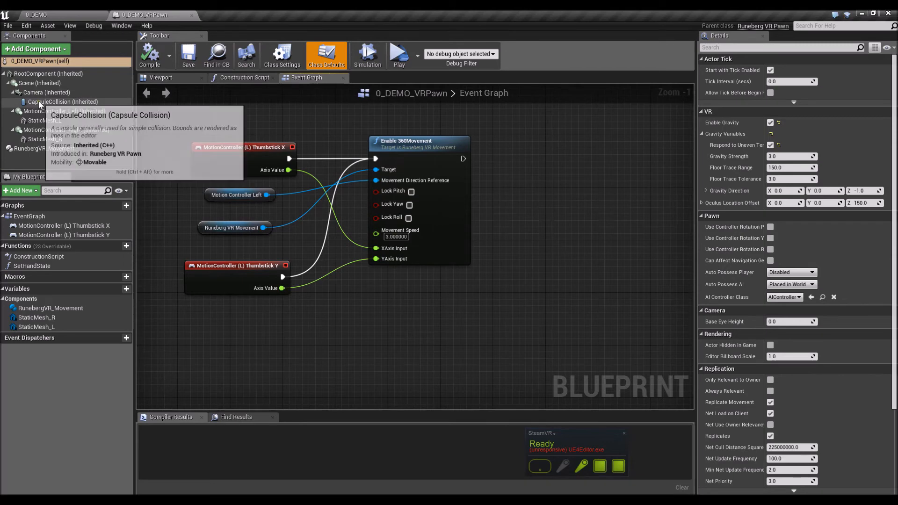
mouse_move(40, 180)
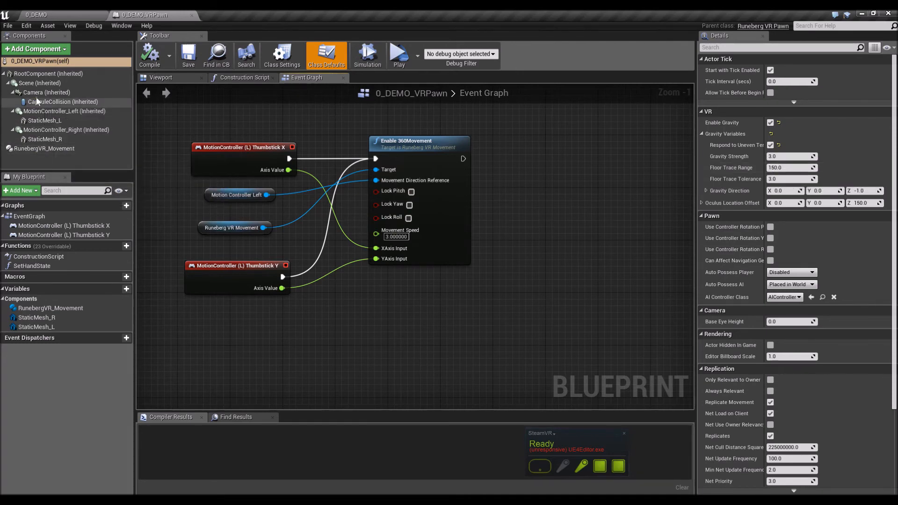
mouse_move(66, 129)
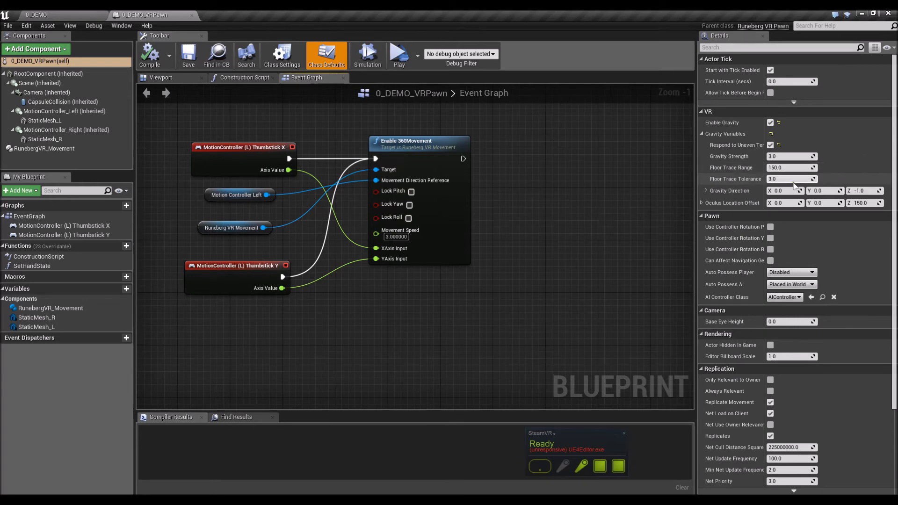
mouse_move(792, 179)
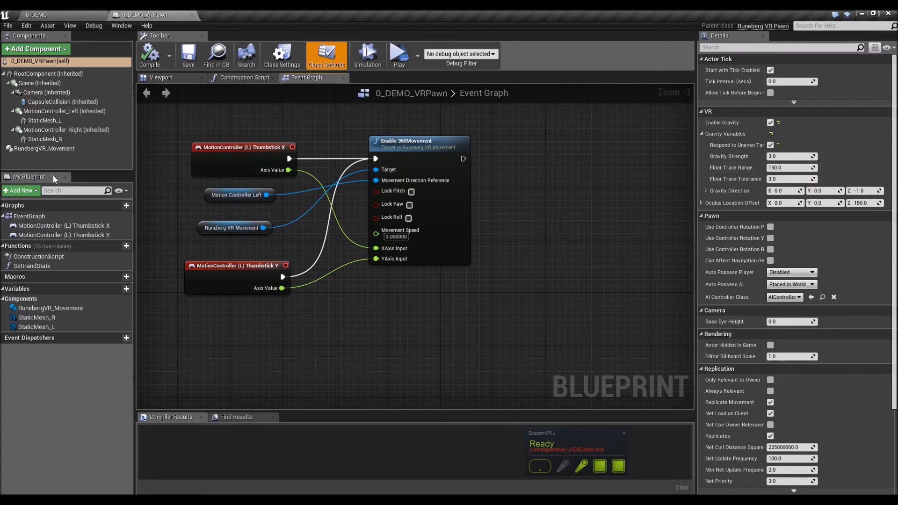
mouse_move(29, 177)
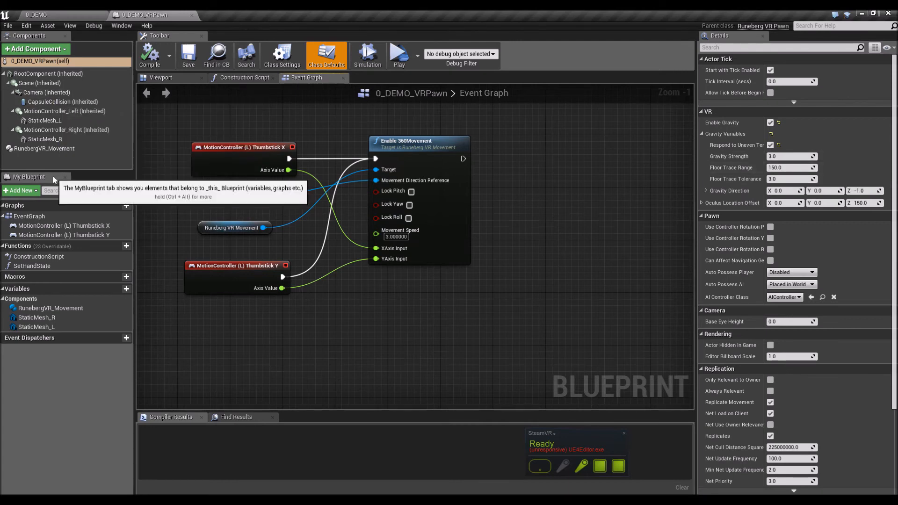
mouse_move(659, 167)
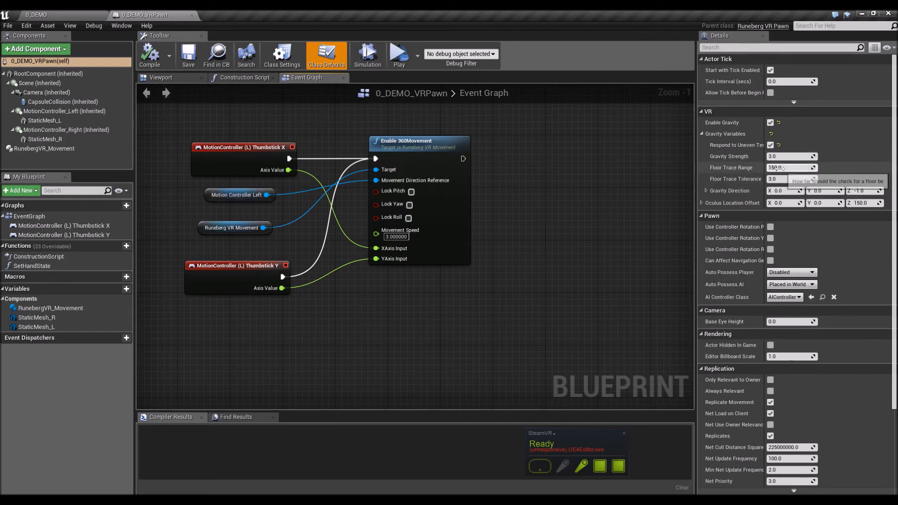
mouse_move(796, 179)
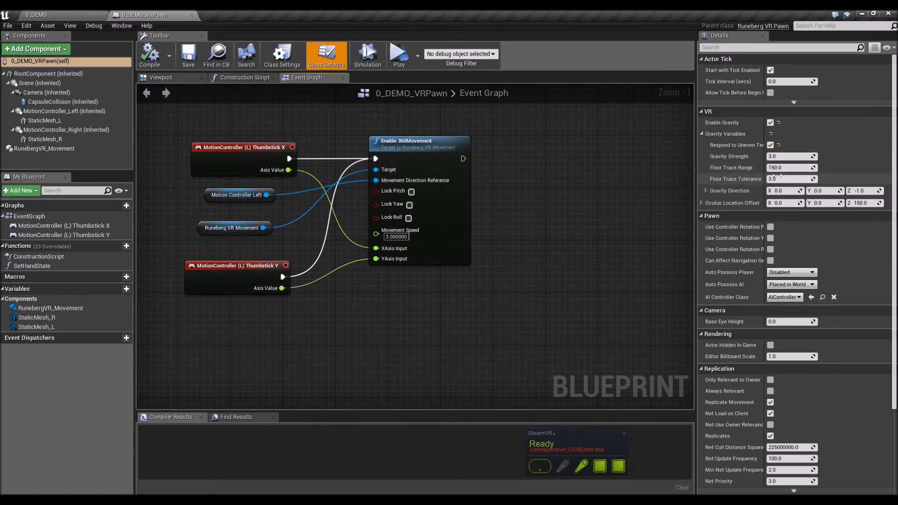
mouse_move(790, 167)
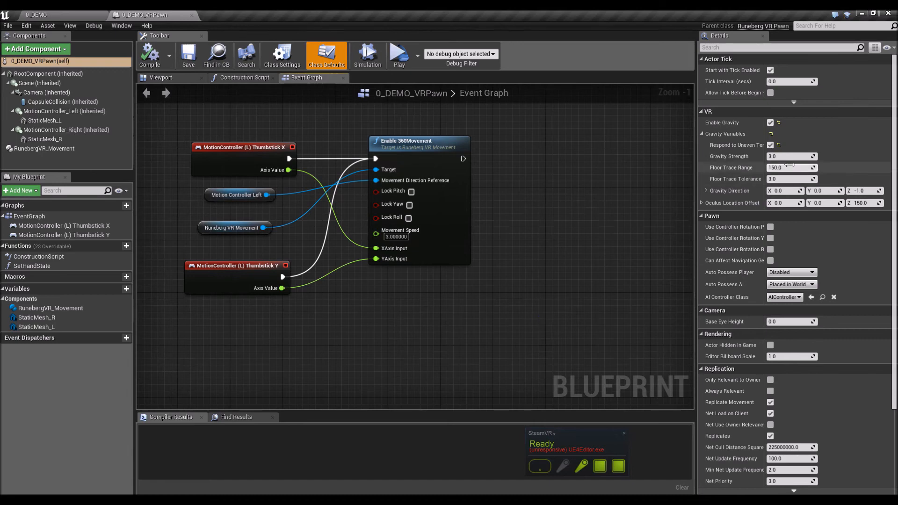
mouse_move(793, 178)
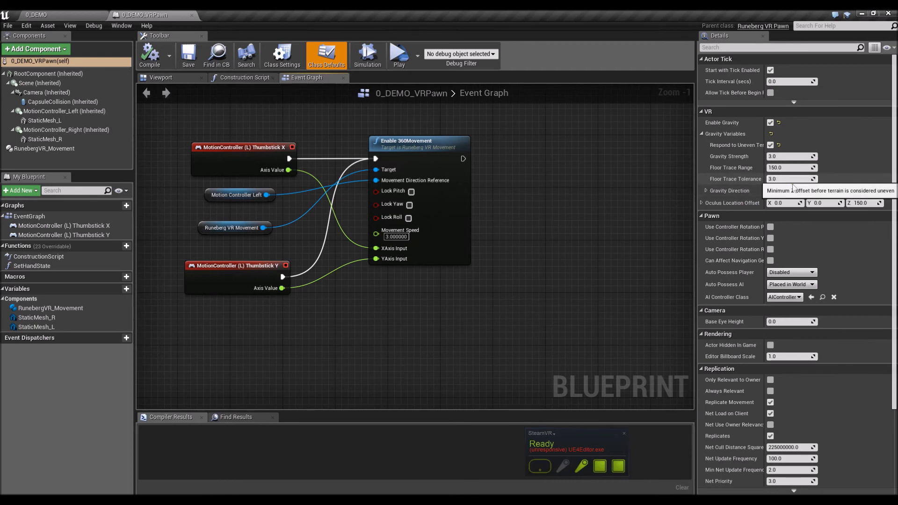
mouse_move(792, 179)
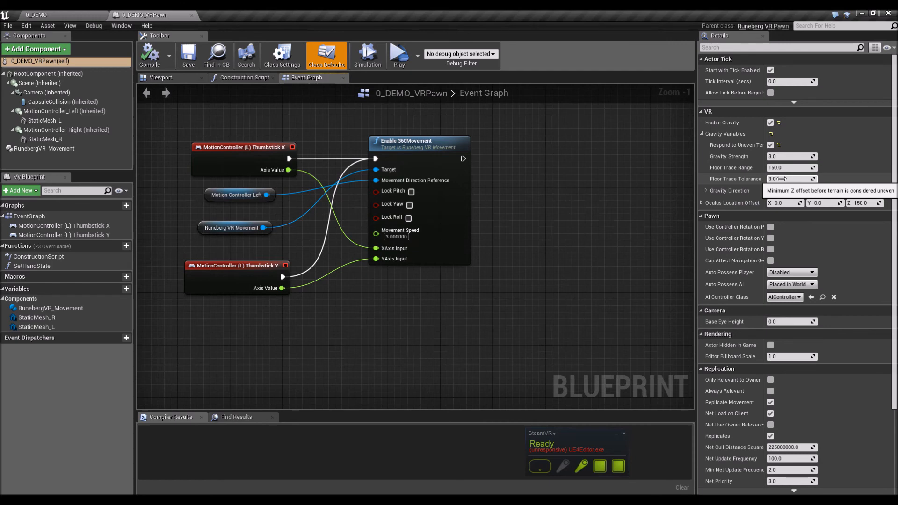
left_click(37, 14)
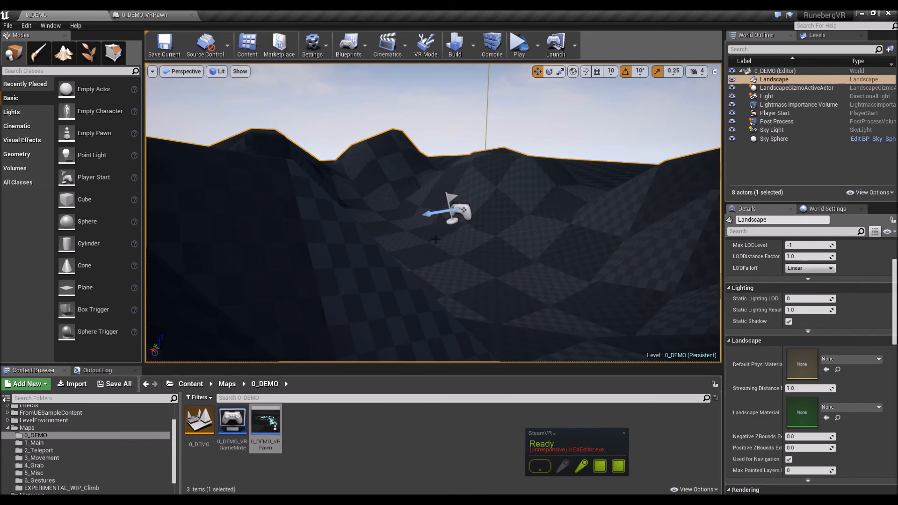
mouse_move(150, 15)
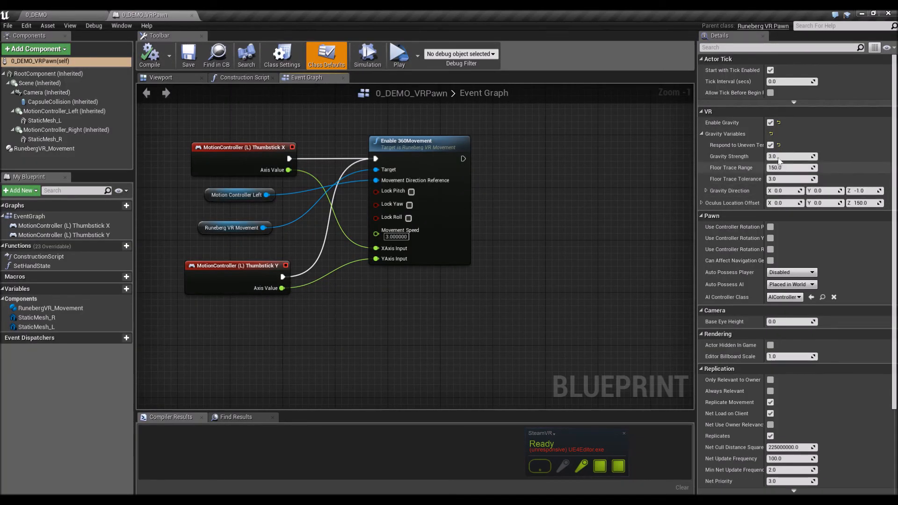
mouse_move(732, 191)
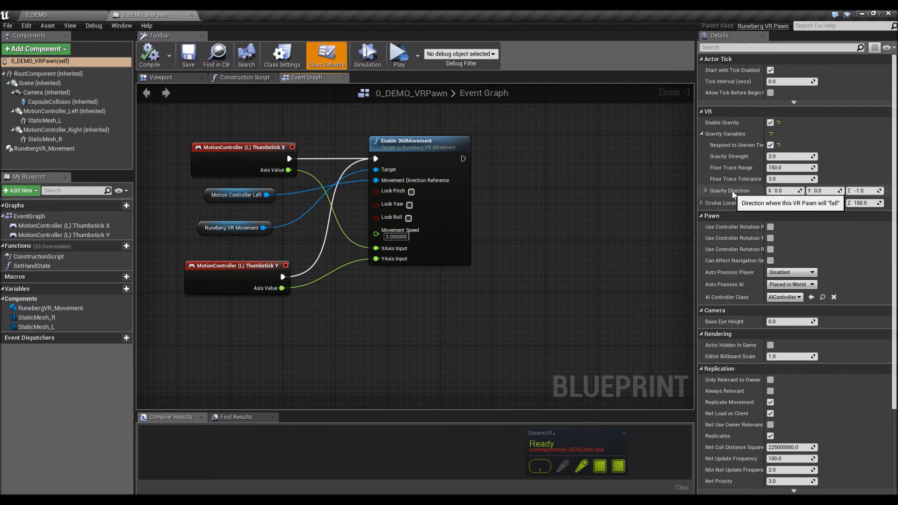
mouse_move(865, 200)
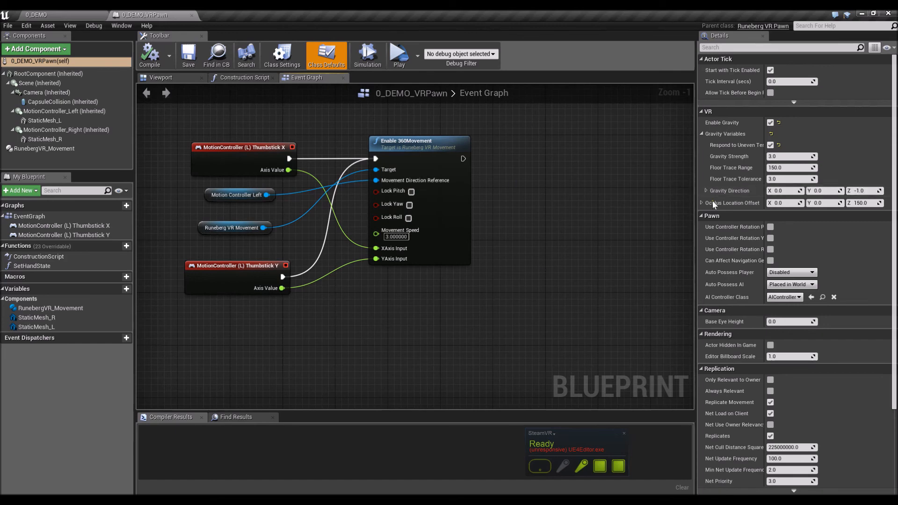
mouse_move(545, 172)
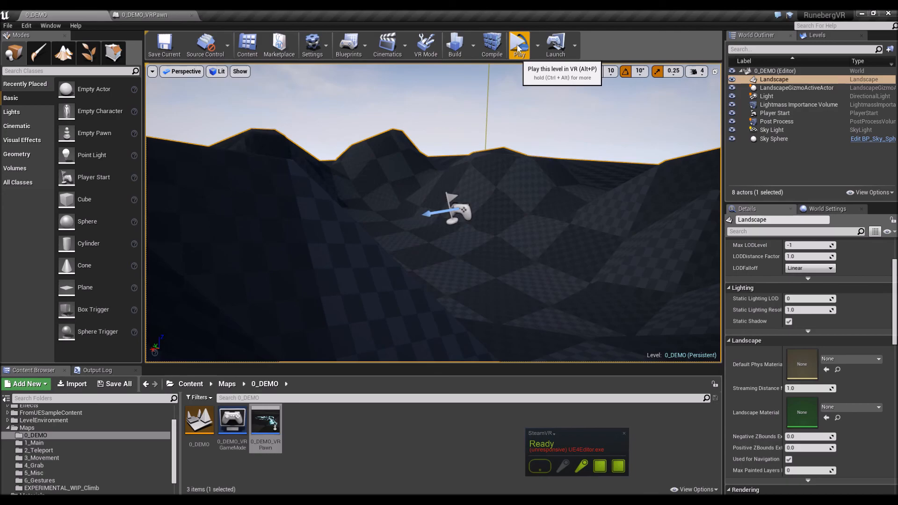
Switch back to the 0_DEMO level tab, ready to play it in VR.
left_click(519, 45)
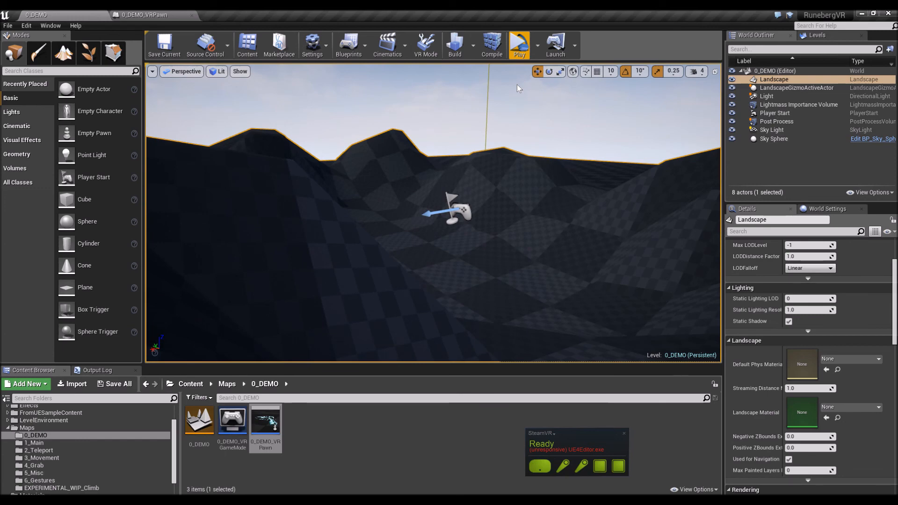
mouse_move(350, 425)
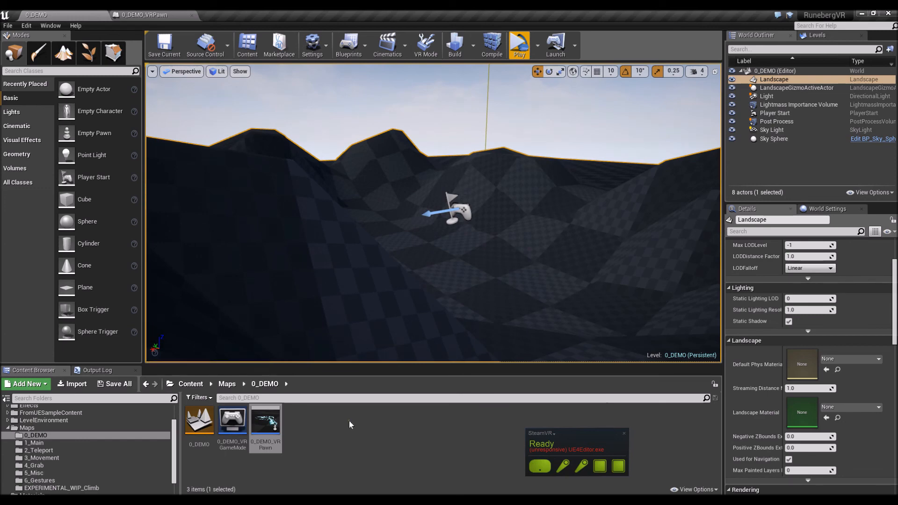
mouse_move(367, 459)
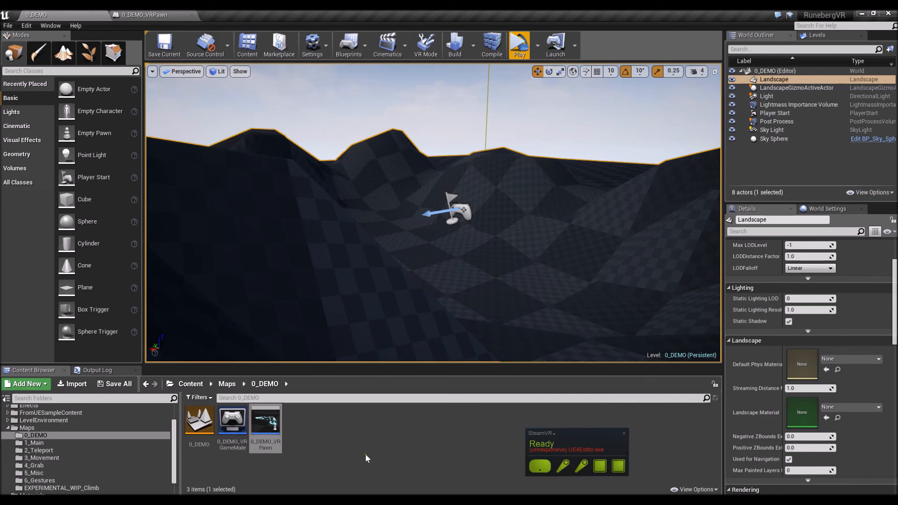